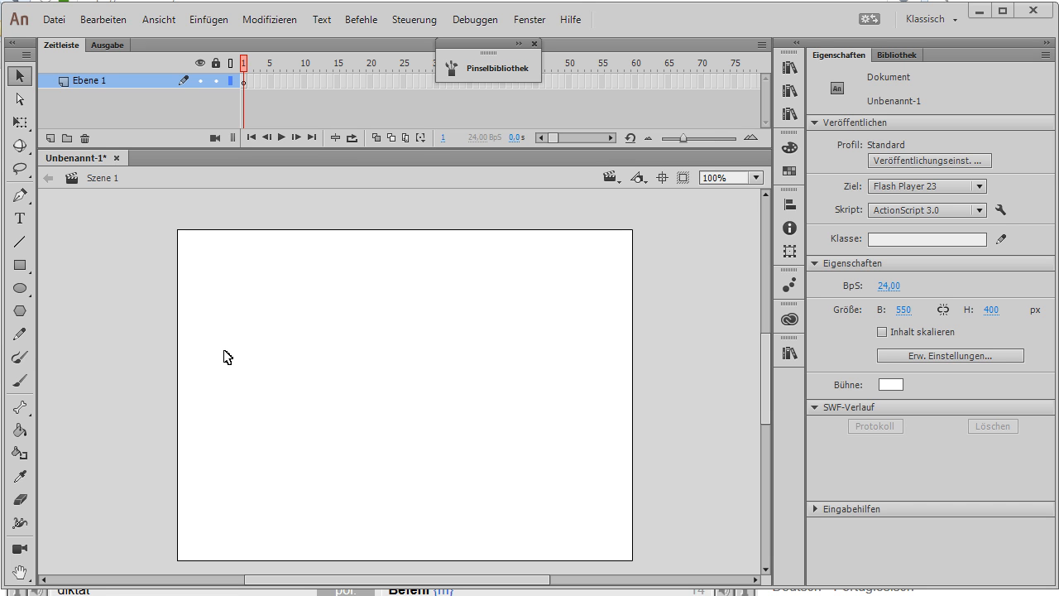
{"action": "mouse_move", "coordinate": [10, 378]}
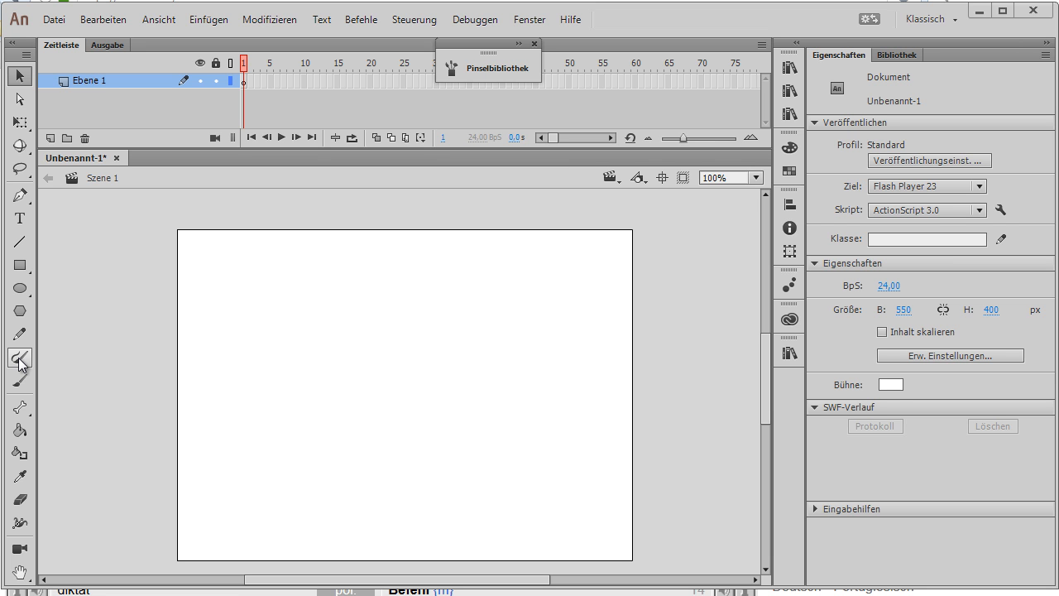
Activate the Paint Brush tool with a brown, 42.10-size arrow-style stroke.
{"action": "left_click", "coordinate": [20, 359]}
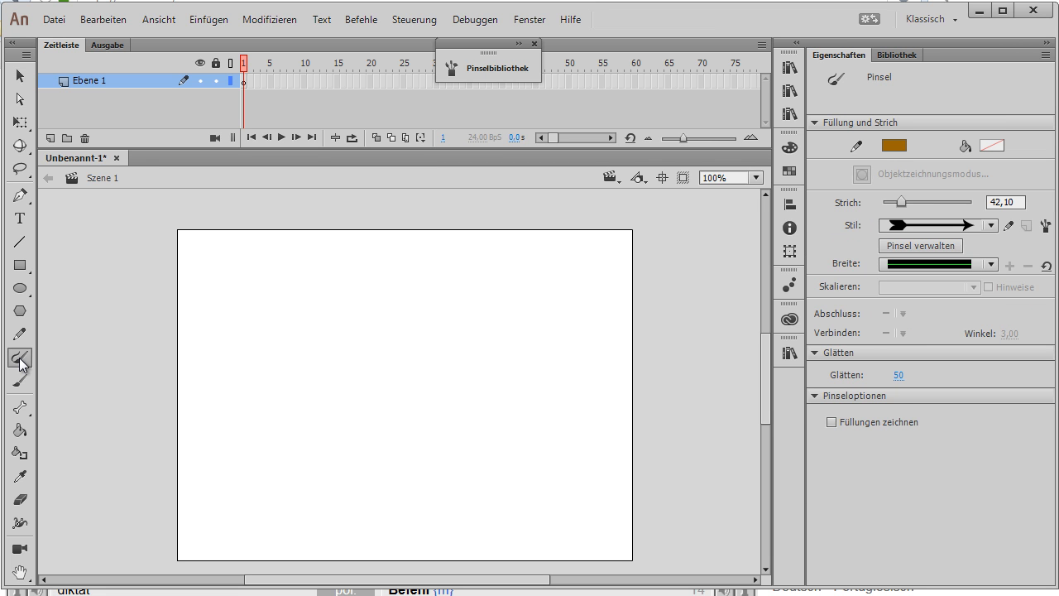
{"action": "left_click", "coordinate": [20, 357]}
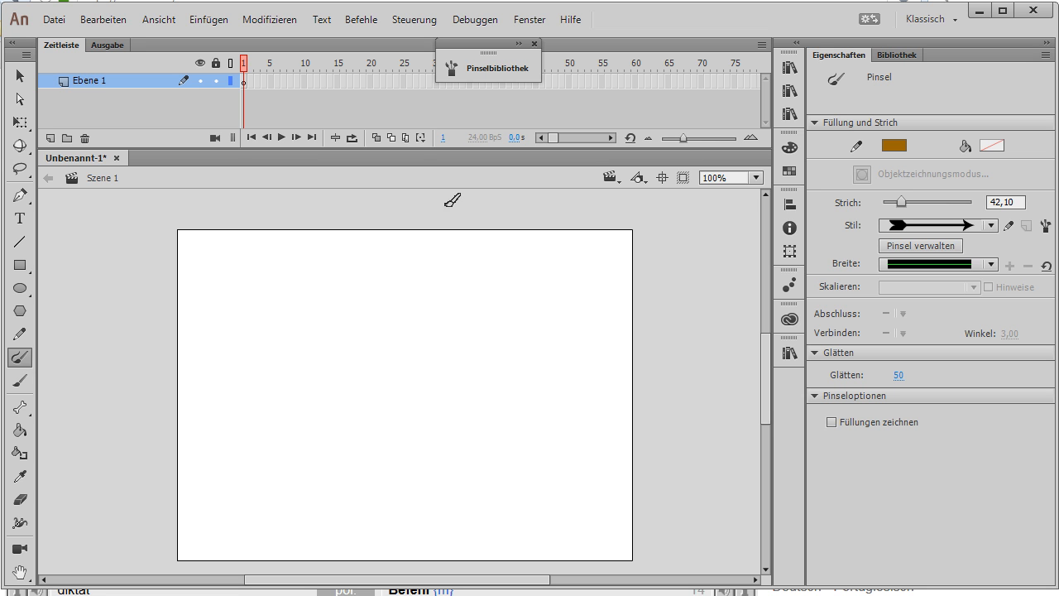
{"action": "mouse_move", "coordinate": [900, 287]}
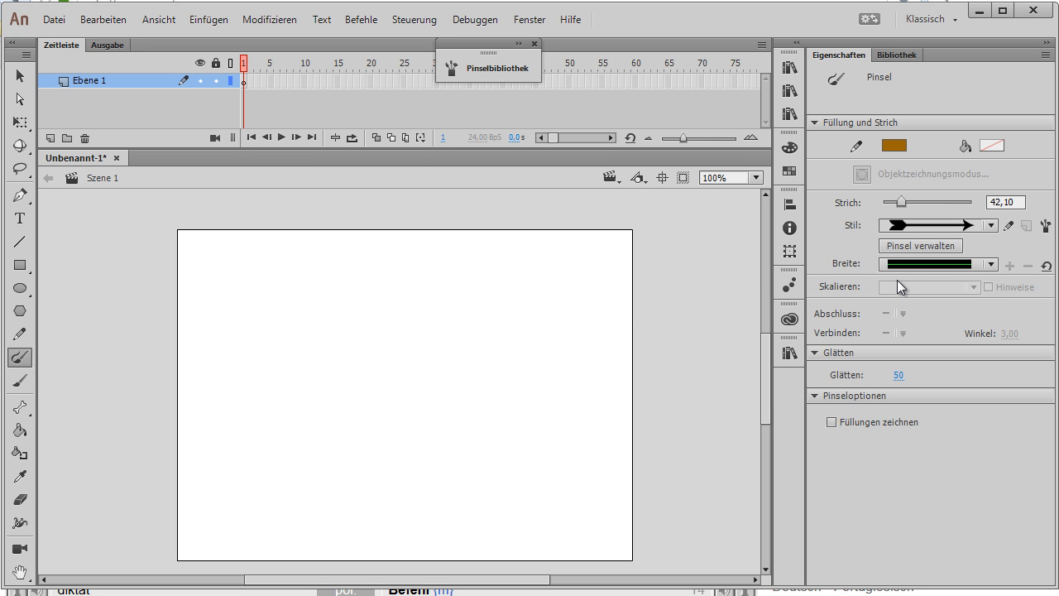
Open the Brush Library, browse Artistic and Pattern Brushes, then show Arrows > Arrows Special.
{"action": "left_click", "coordinate": [991, 225]}
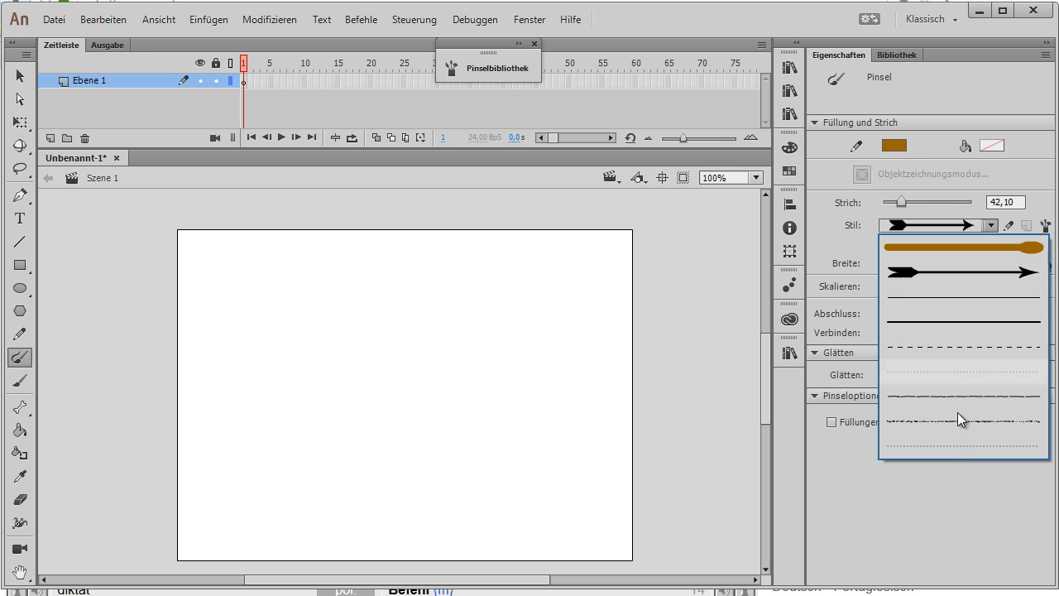
{"action": "left_click", "coordinate": [1044, 225]}
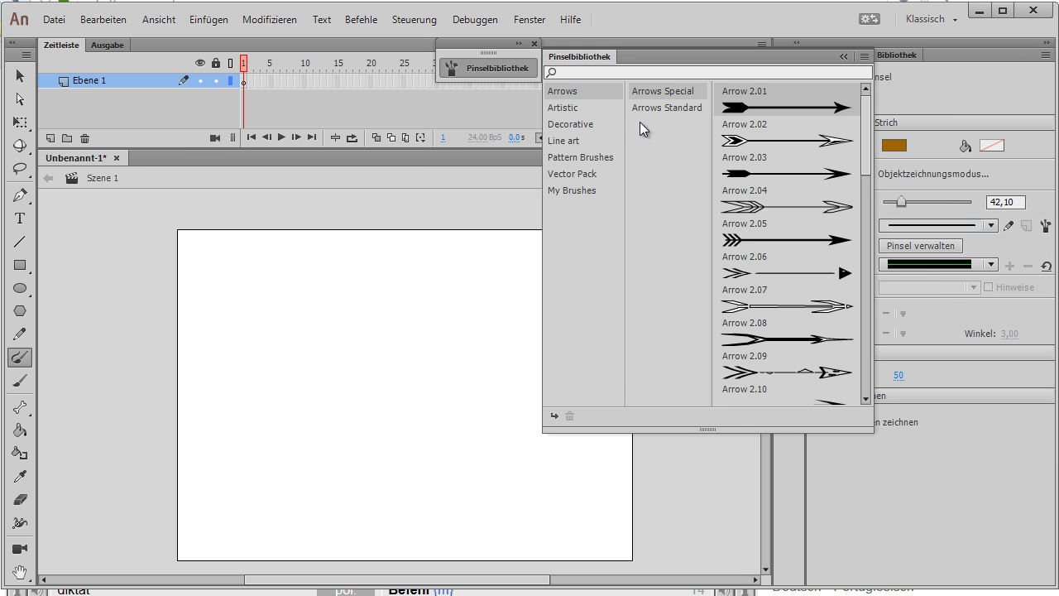
{"action": "left_click", "coordinate": [562, 108]}
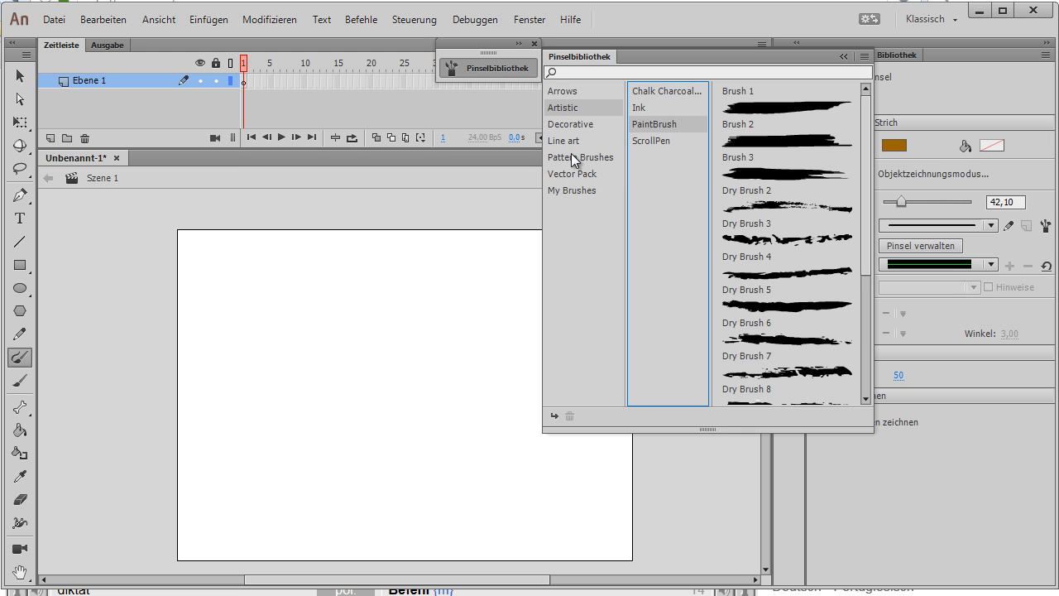
{"action": "left_click", "coordinate": [581, 157]}
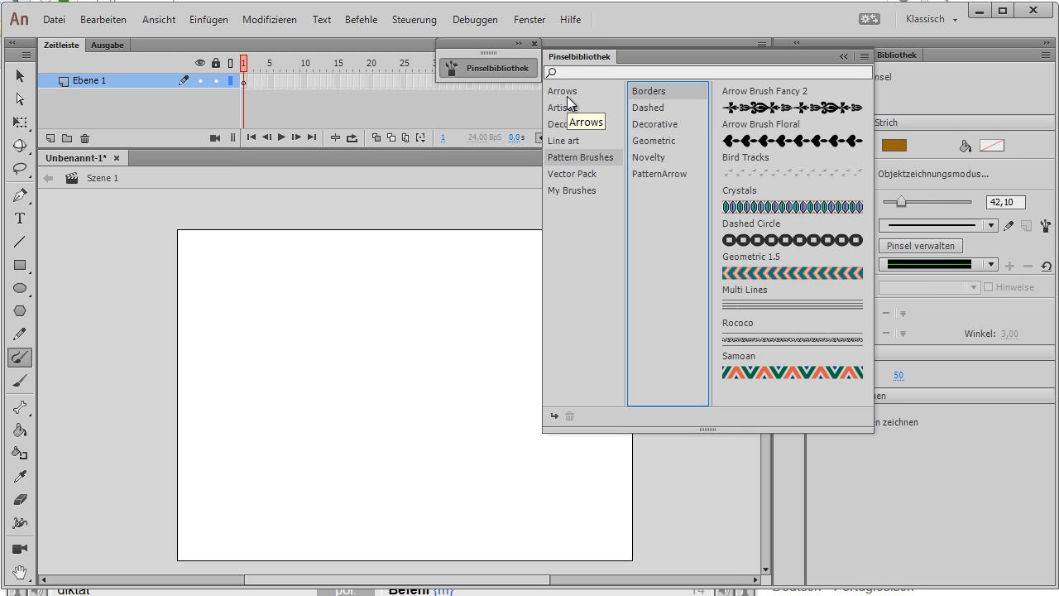
{"action": "left_click", "coordinate": [562, 91]}
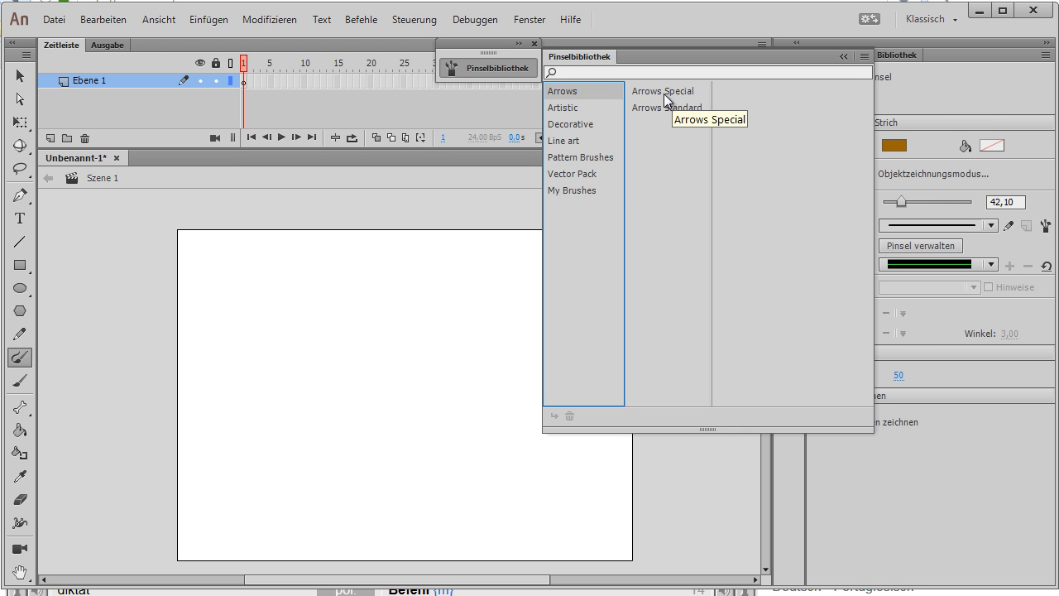
{"action": "left_click", "coordinate": [663, 91]}
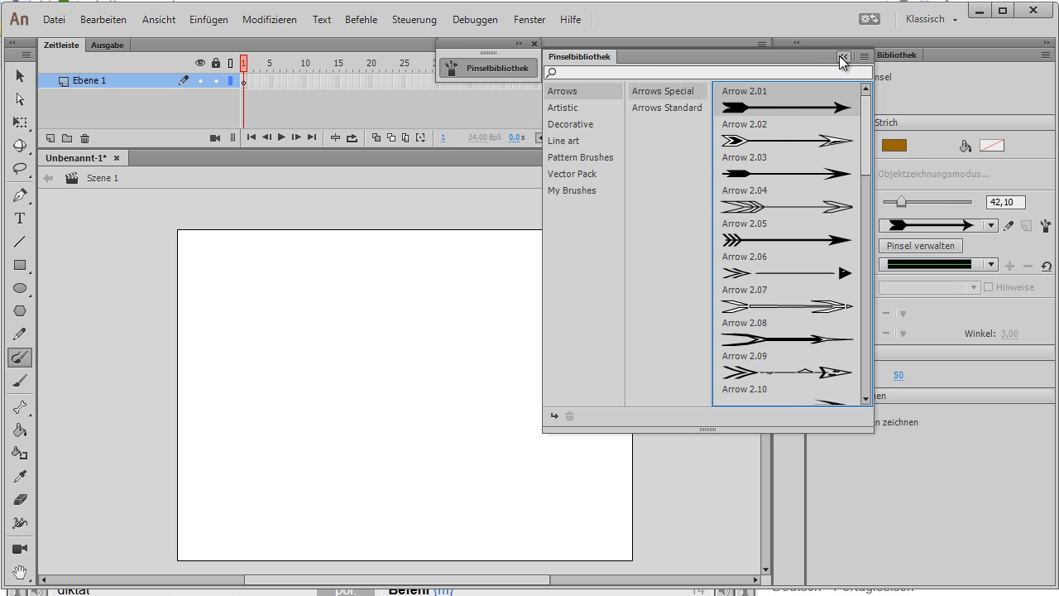
Collapse the Brush Library and paint a short top arrow and a longer lower arrow.
{"action": "left_click", "coordinate": [842, 58]}
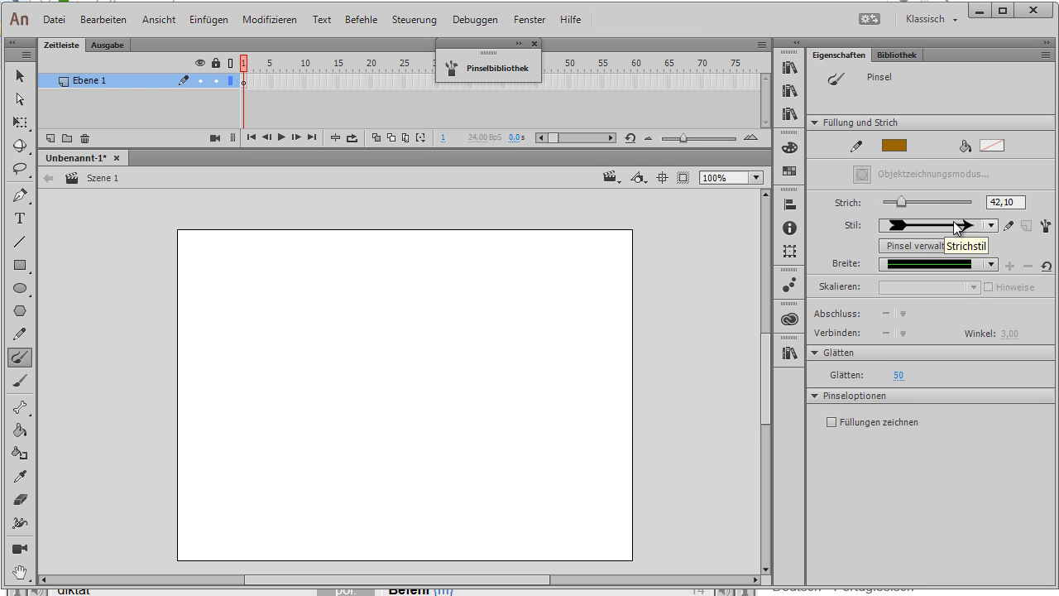
{"action": "mouse_move", "coordinate": [438, 324]}
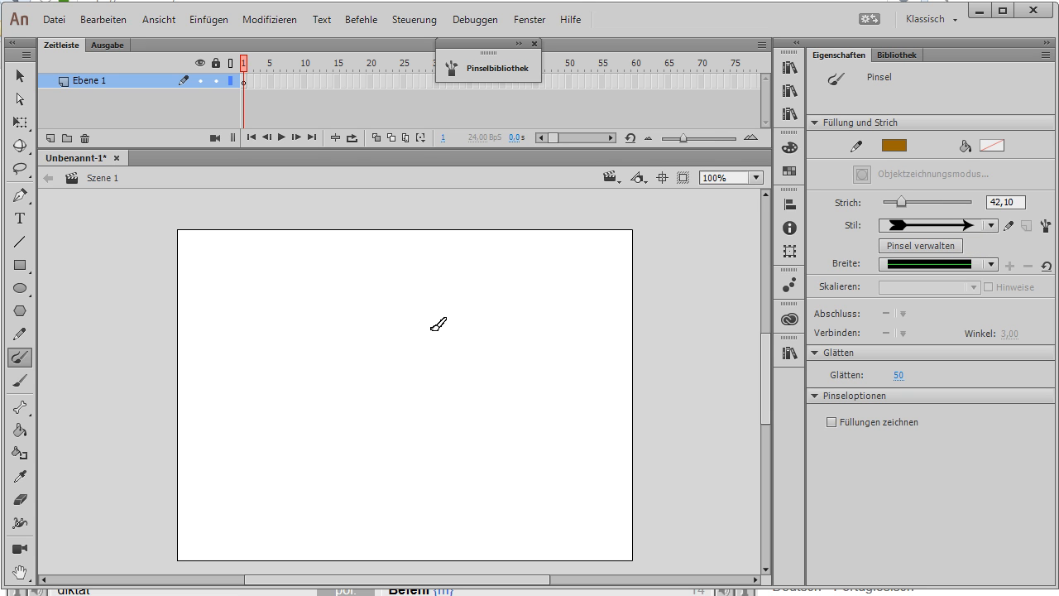
{"action": "mouse_move", "coordinate": [214, 290]}
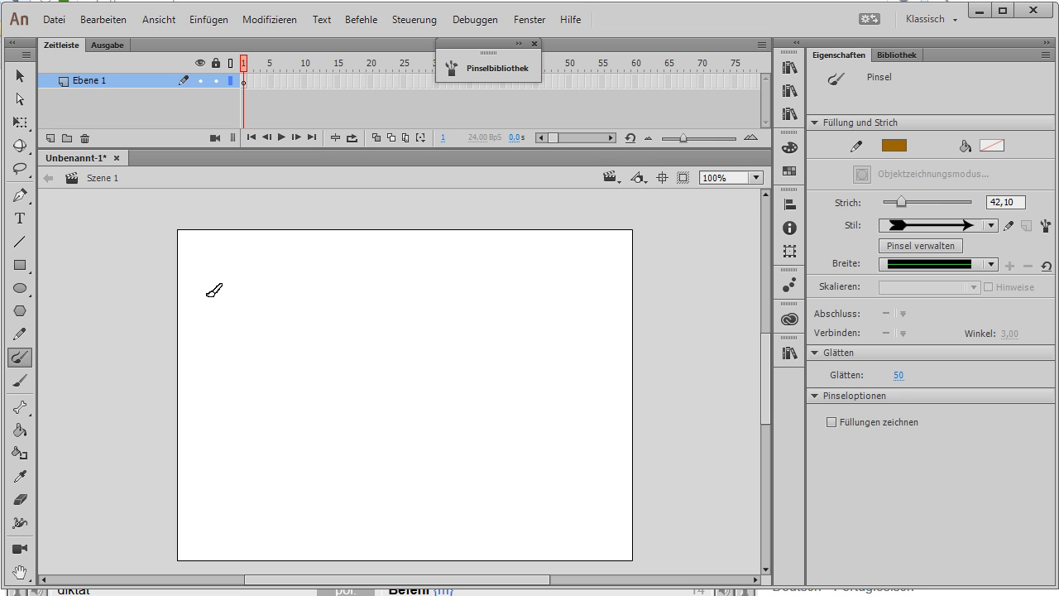
{"action": "left_click_drag", "start_coordinate": [215, 290], "coordinate": [464, 291]}
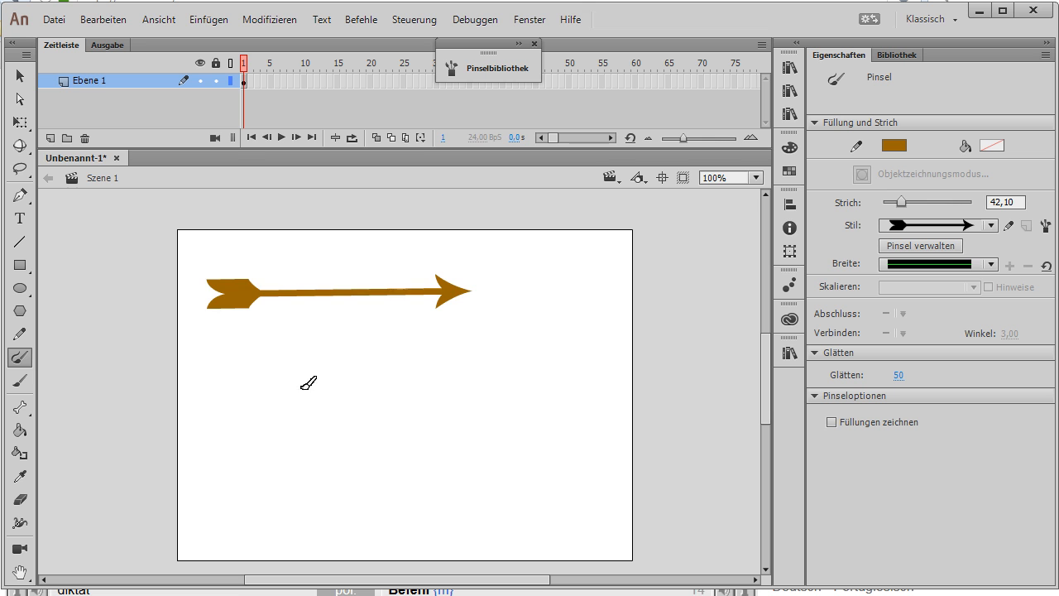
{"action": "mouse_move", "coordinate": [224, 403]}
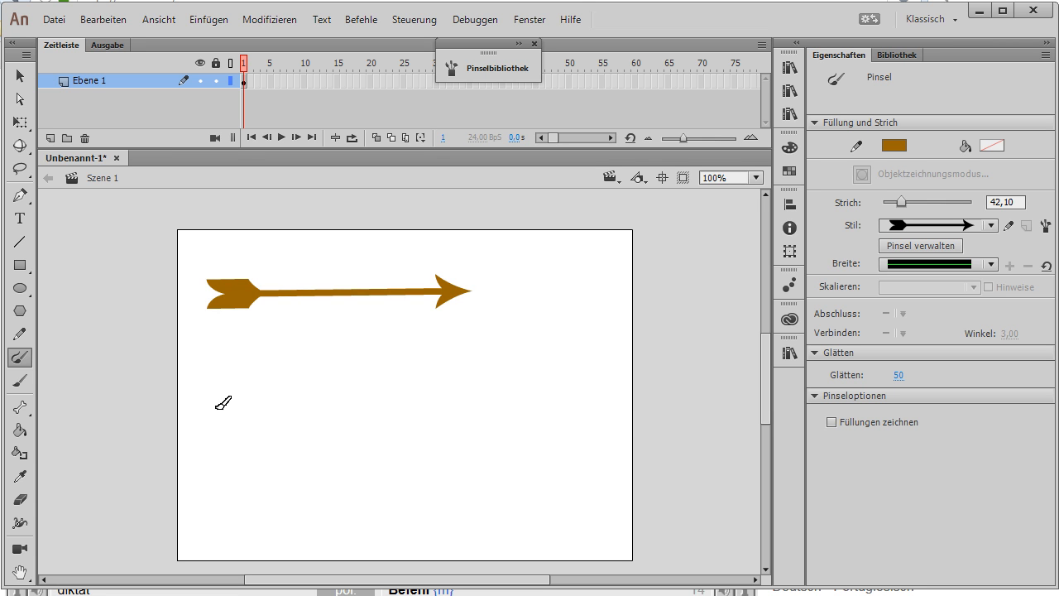
{"action": "left_click_drag", "start_coordinate": [215, 405], "coordinate": [670, 401]}
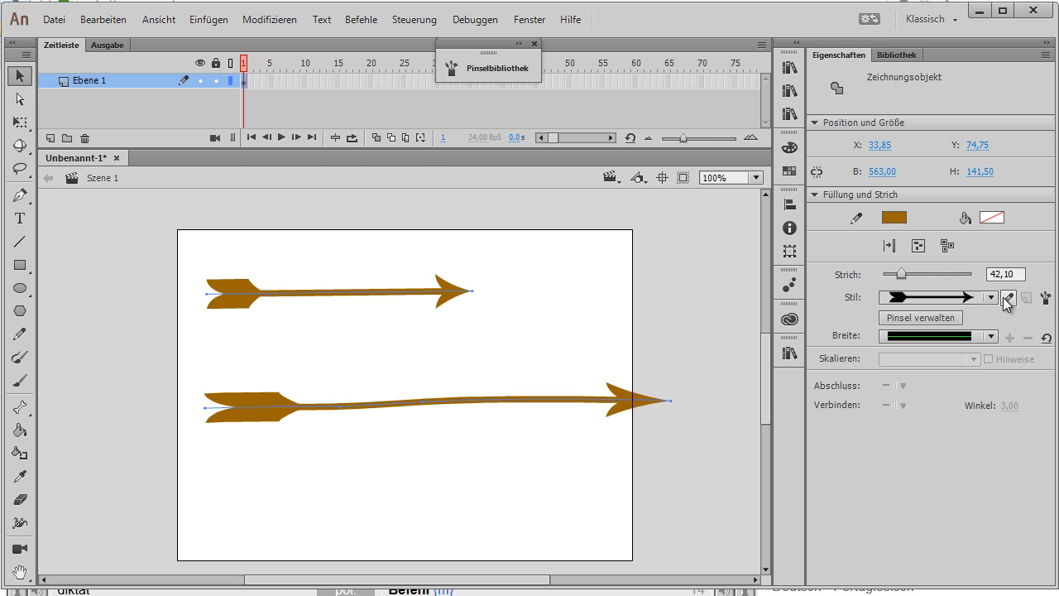
{"action": "mouse_move", "coordinate": [1008, 298]}
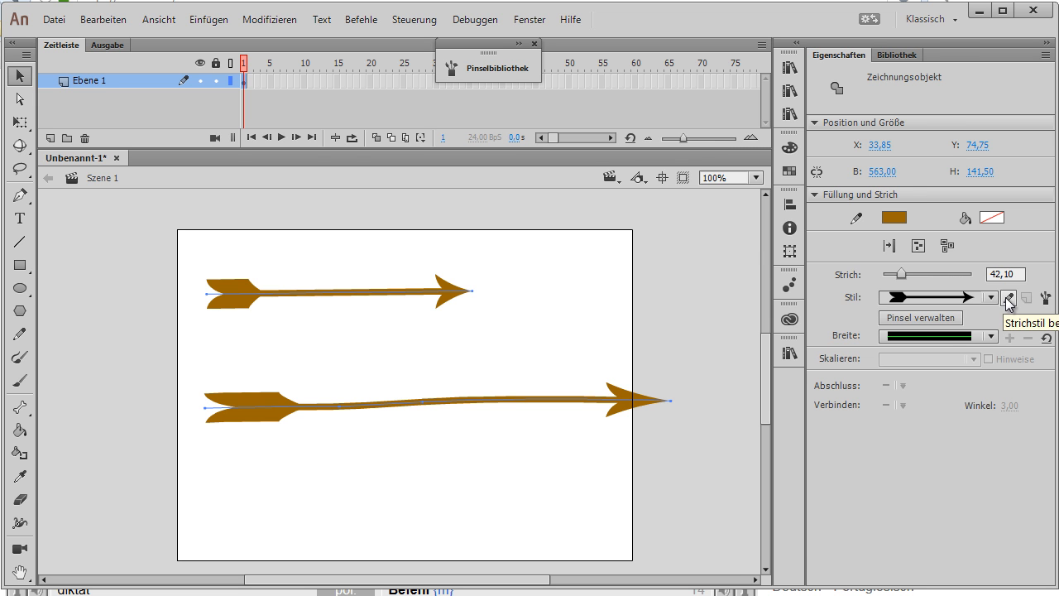
Set the Arrow 2.01 brush to scale proportionally and apply it to both arrows.
{"action": "left_click", "coordinate": [1007, 298]}
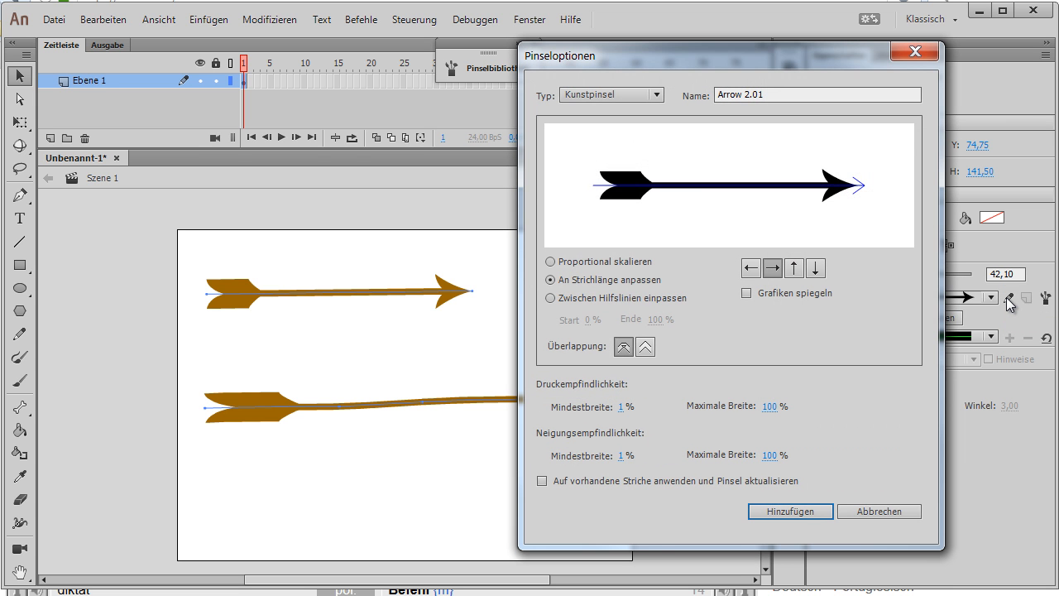
{"action": "left_click", "coordinate": [550, 261]}
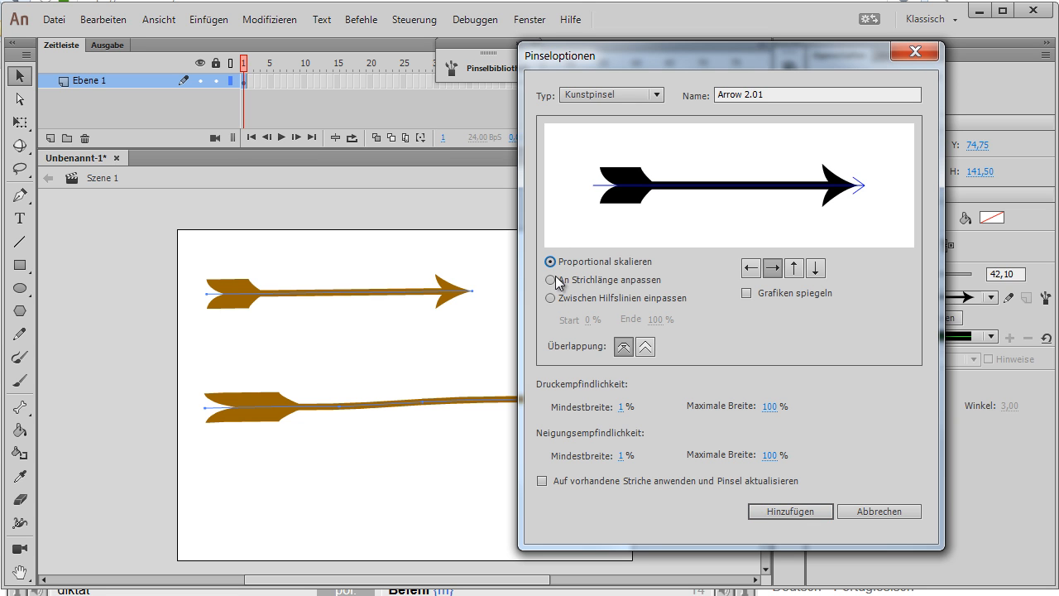
{"action": "mouse_move", "coordinate": [550, 271]}
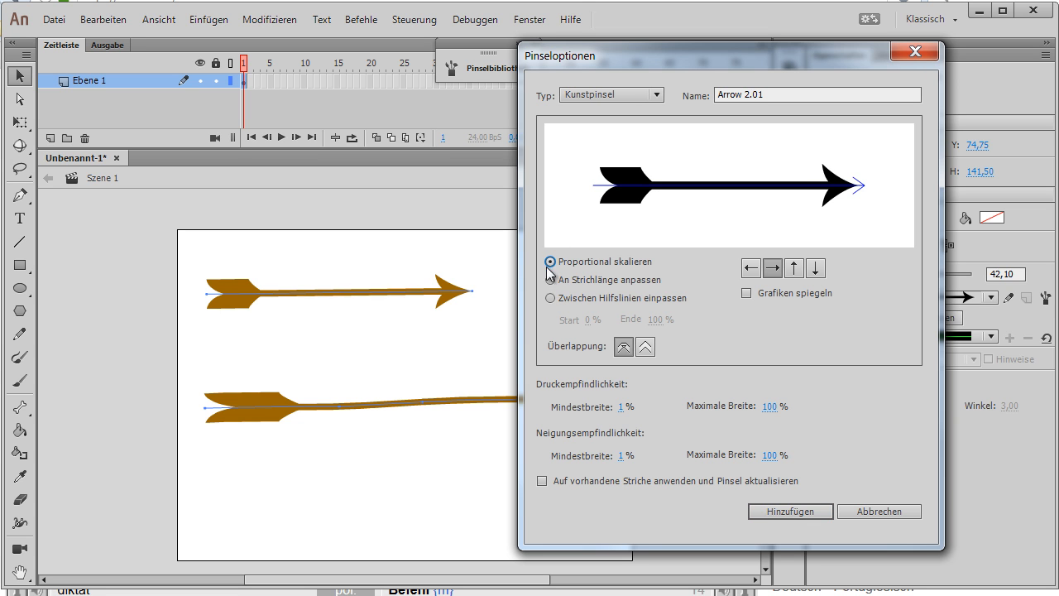
{"action": "mouse_move", "coordinate": [569, 291]}
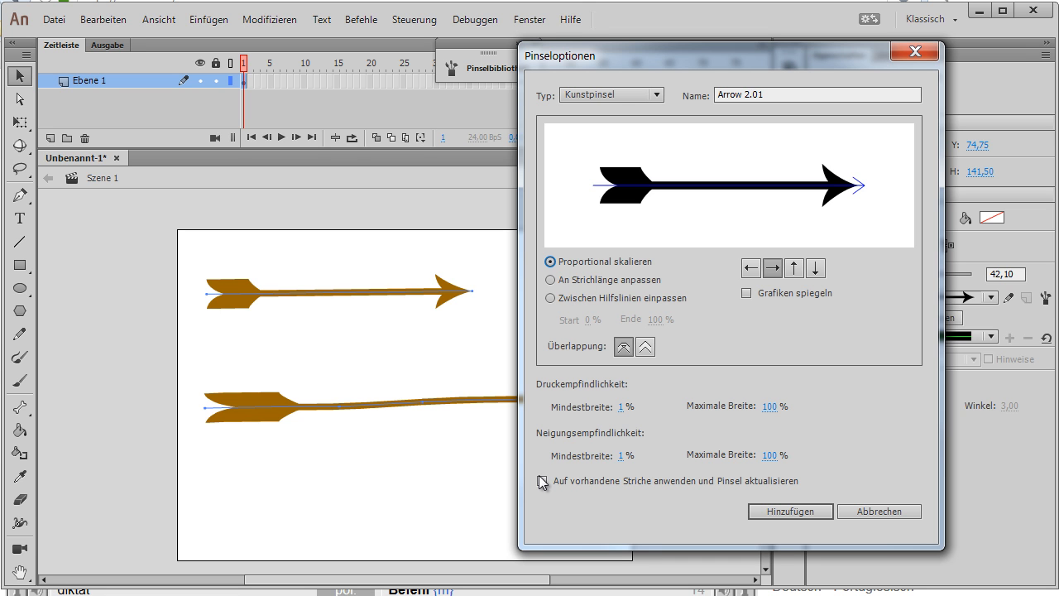
{"action": "left_click", "coordinate": [790, 511]}
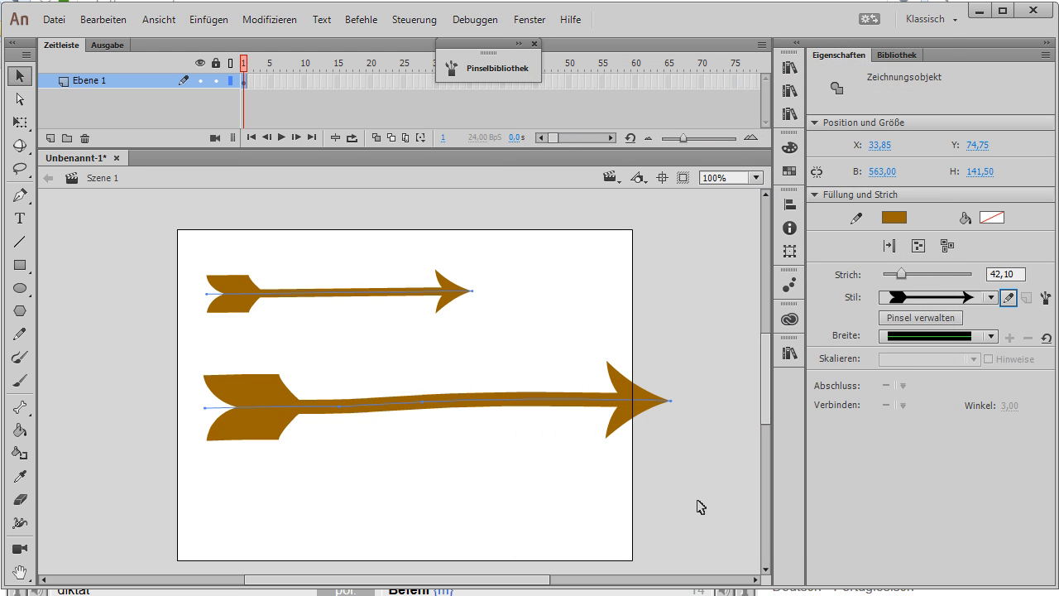
{"action": "mouse_move", "coordinate": [304, 300]}
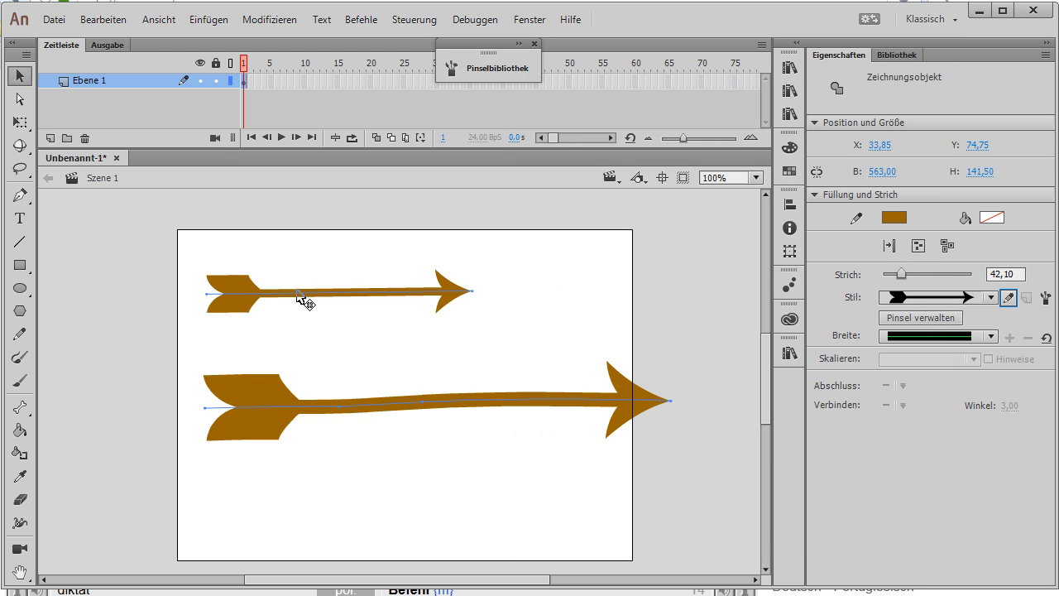
{"action": "mouse_move", "coordinate": [607, 354]}
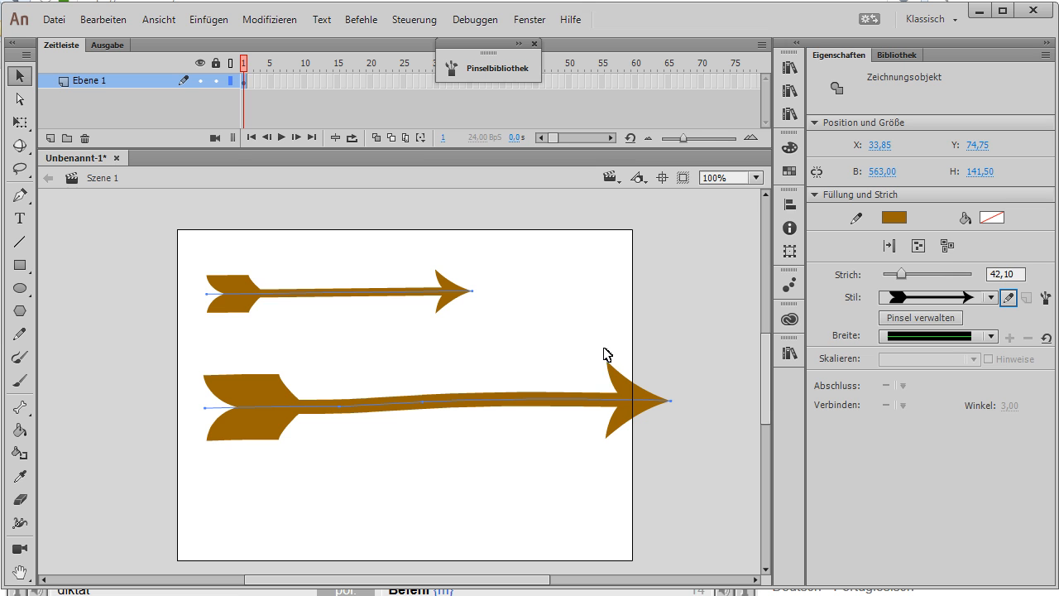
{"action": "mouse_move", "coordinate": [601, 438]}
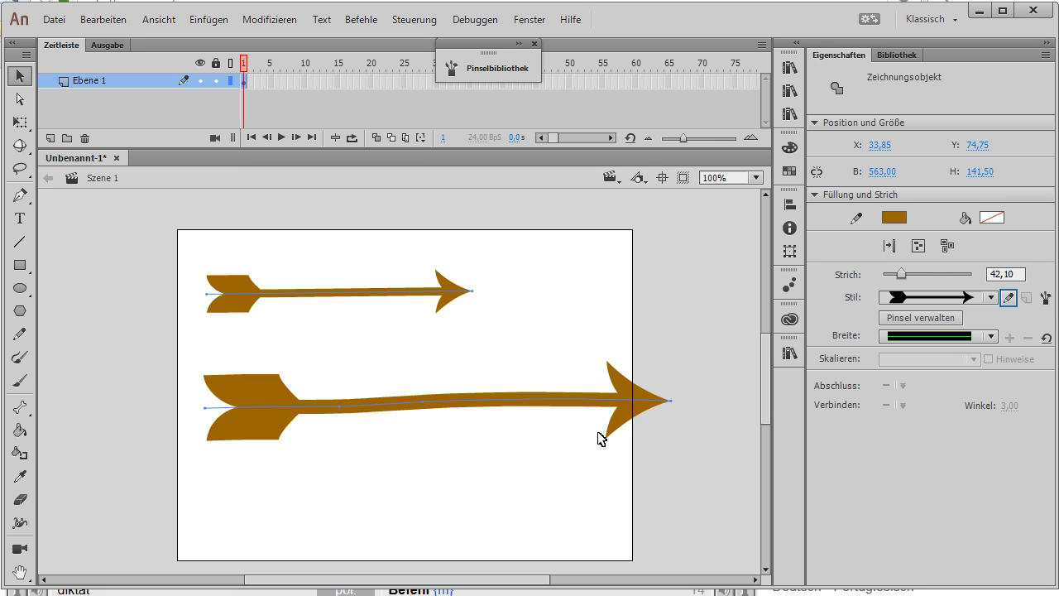
{"action": "mouse_move", "coordinate": [614, 444]}
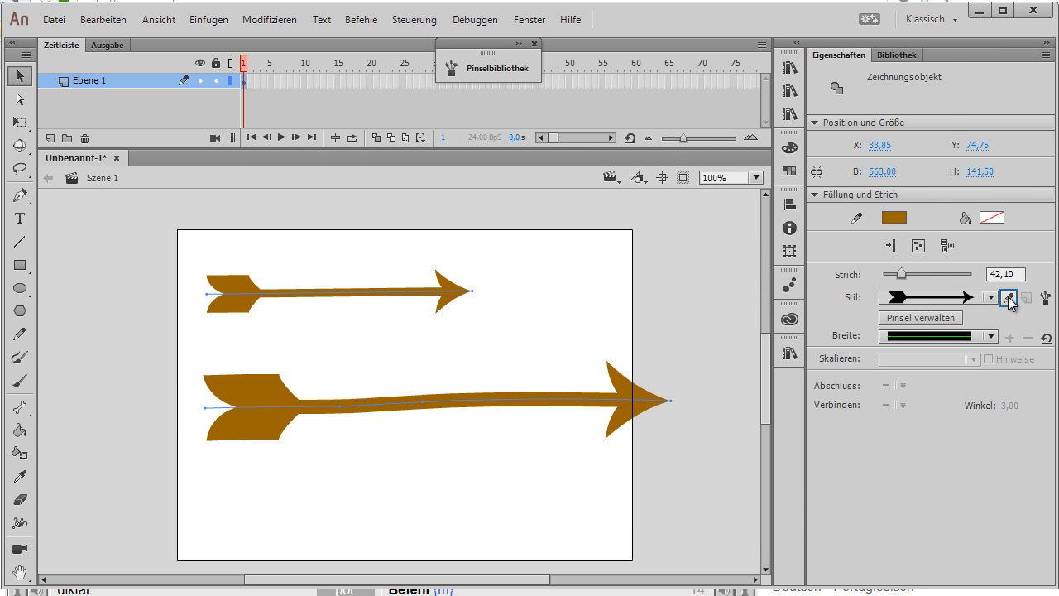
Switch Arrow 2.01 to stretch to fit stroke length and update both arrows.
{"action": "left_click", "coordinate": [1007, 297]}
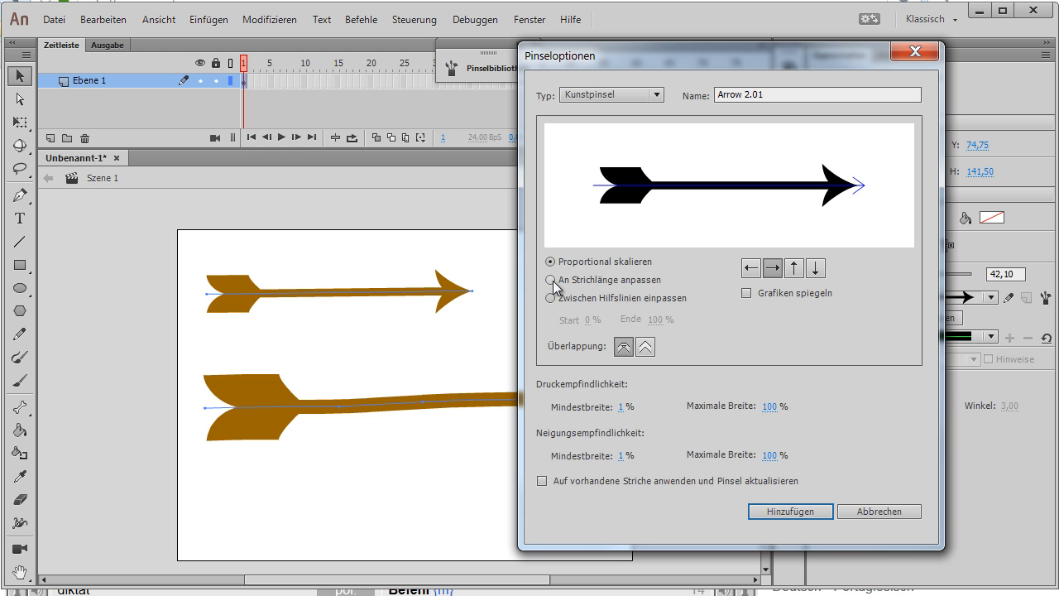
{"action": "left_click", "coordinate": [551, 280]}
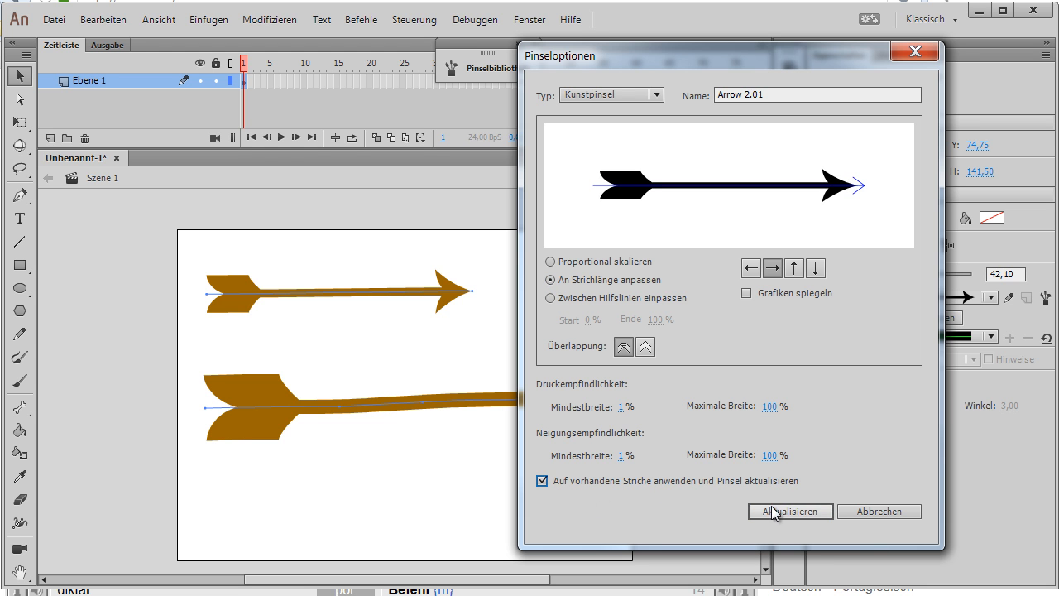
{"action": "left_click", "coordinate": [790, 511]}
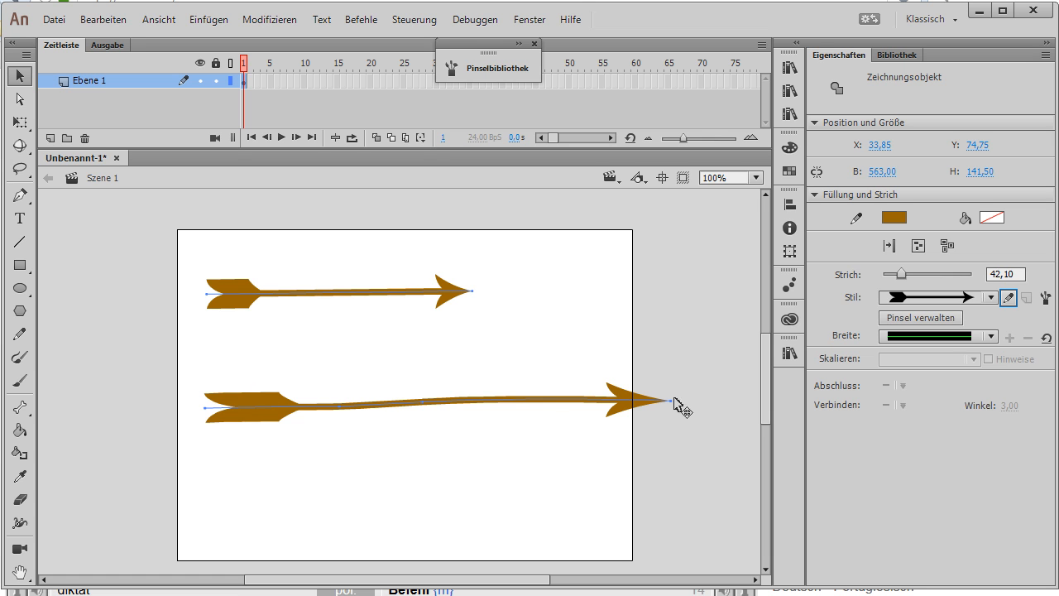
{"action": "mouse_move", "coordinate": [677, 403]}
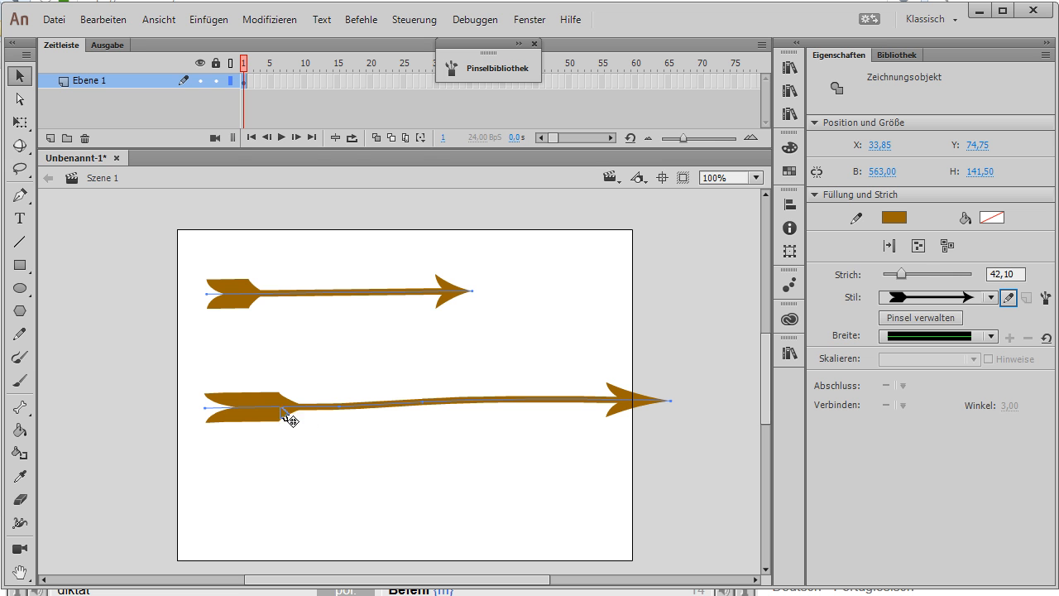
{"action": "mouse_move", "coordinate": [925, 306]}
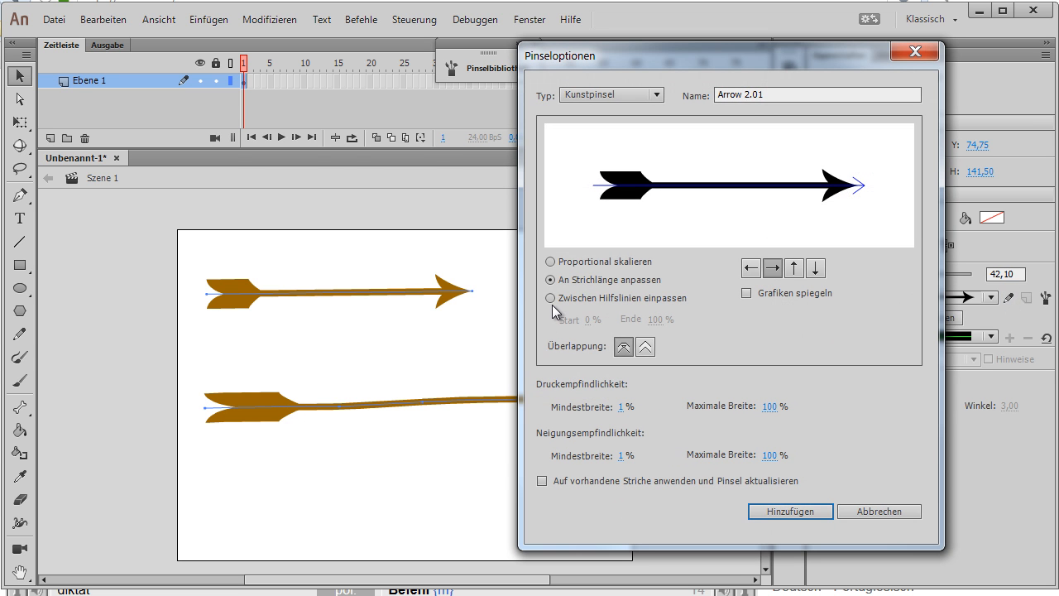
Fit the arrow art between guides at 25.05% and 78.71%, updating existing arrows.
{"action": "left_click", "coordinate": [550, 298]}
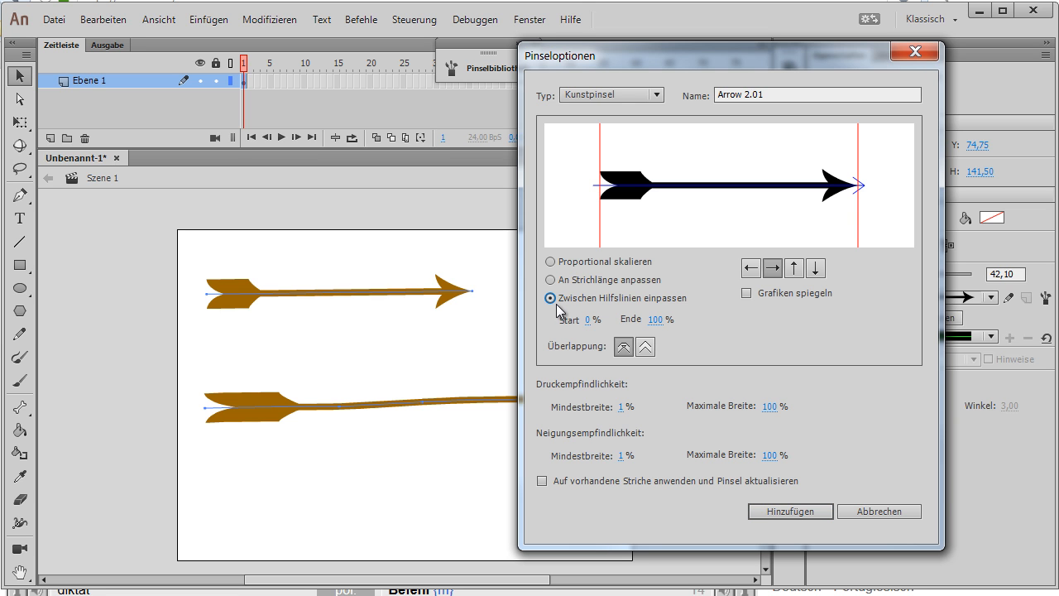
{"action": "mouse_move", "coordinate": [599, 230]}
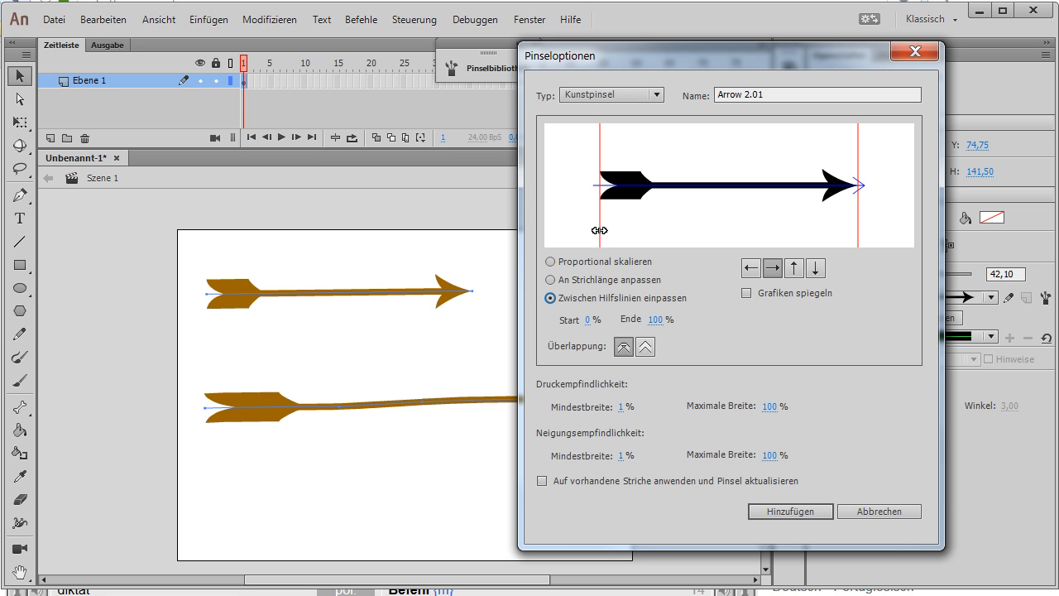
{"action": "left_click_drag", "start_coordinate": [600, 229], "coordinate": [650, 229]}
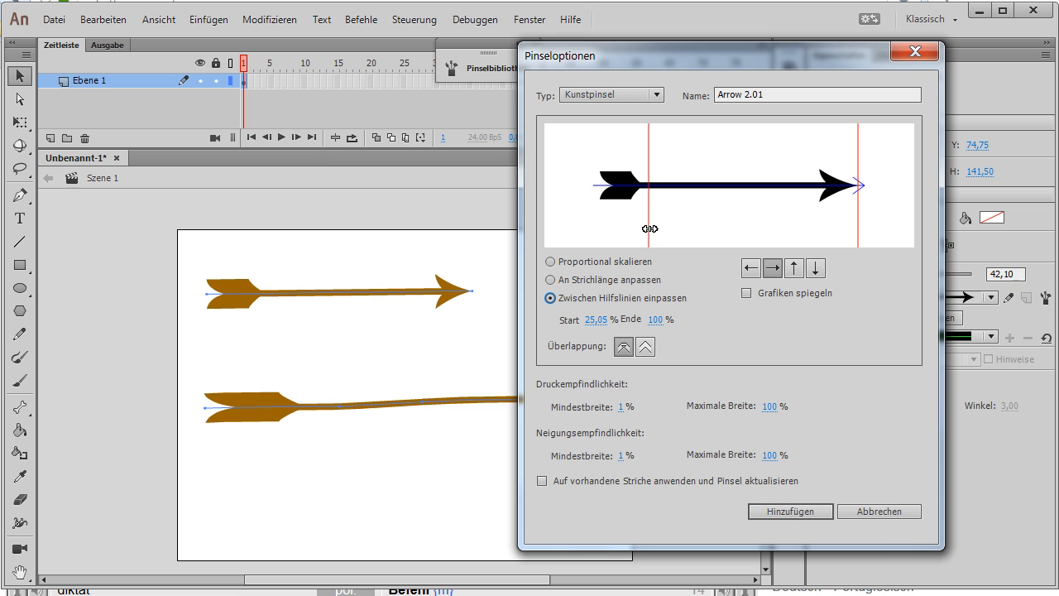
{"action": "mouse_move", "coordinate": [855, 222]}
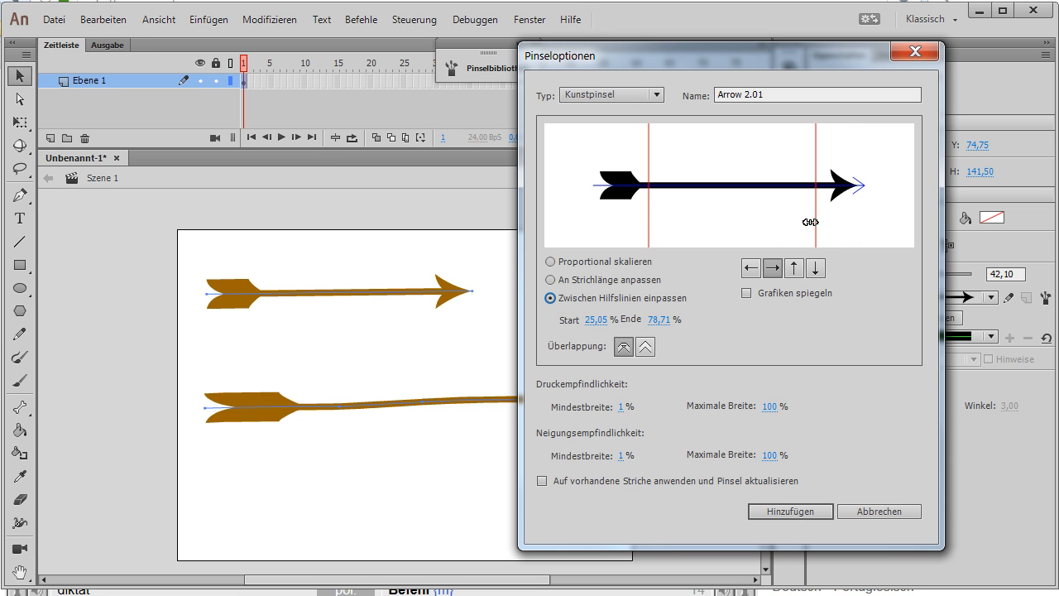
{"action": "mouse_move", "coordinate": [829, 174]}
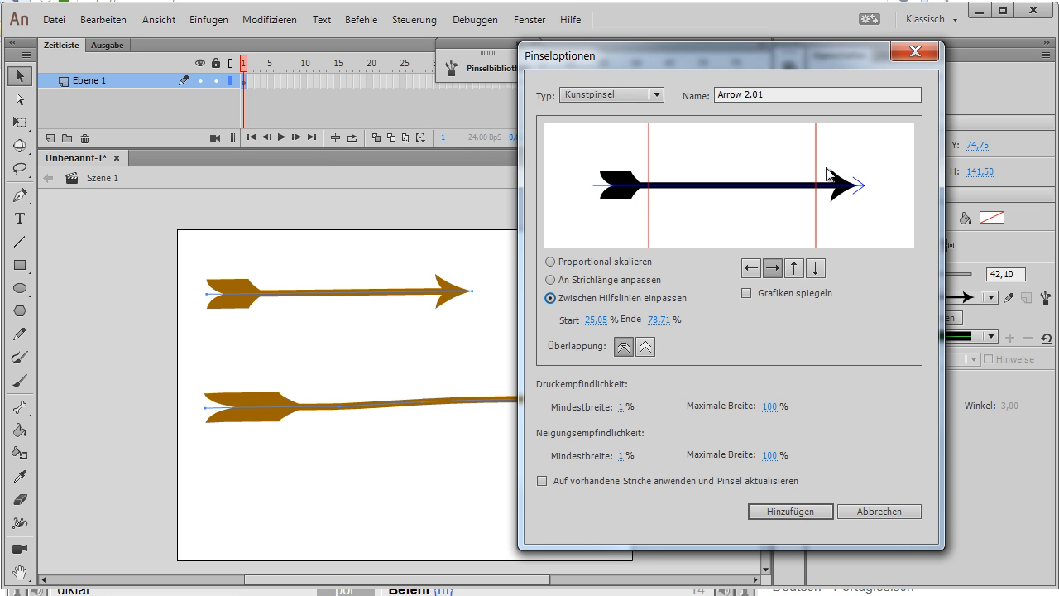
{"action": "left_click", "coordinate": [542, 480]}
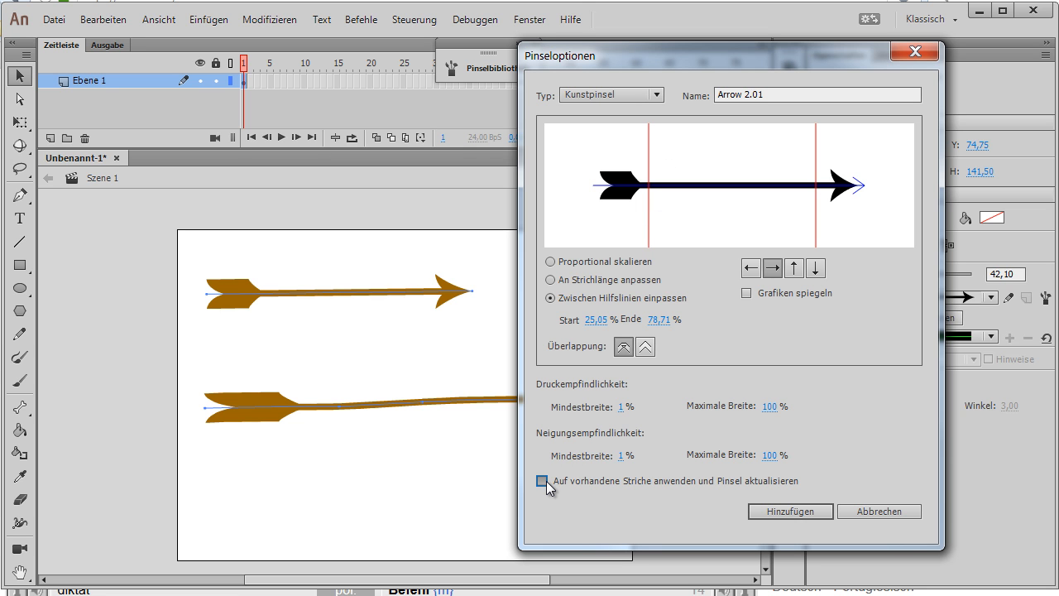
{"action": "left_click", "coordinate": [542, 480]}
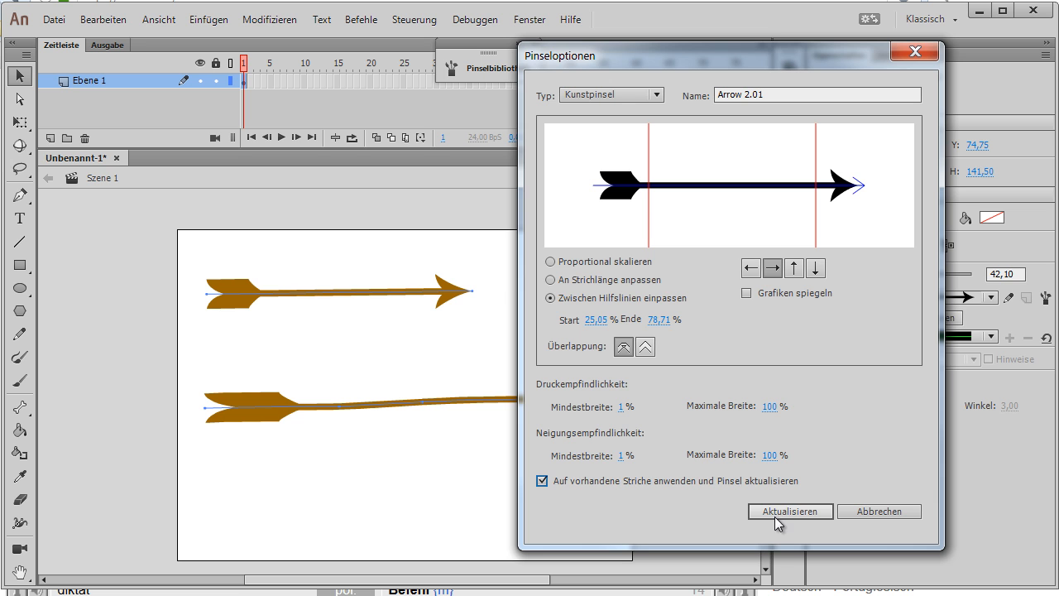
{"action": "left_click", "coordinate": [789, 510]}
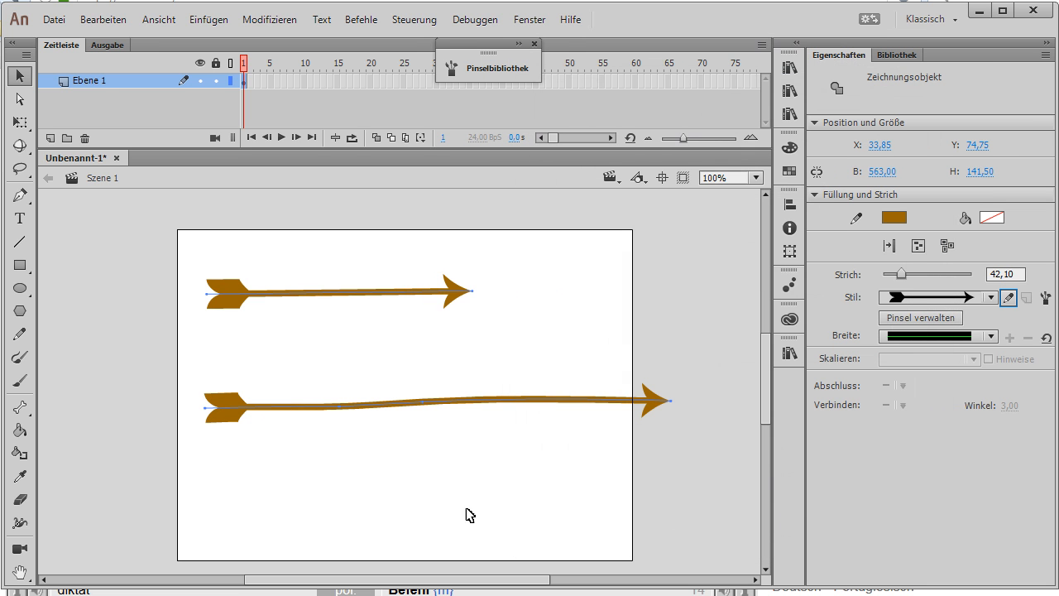
{"action": "mouse_move", "coordinate": [668, 381]}
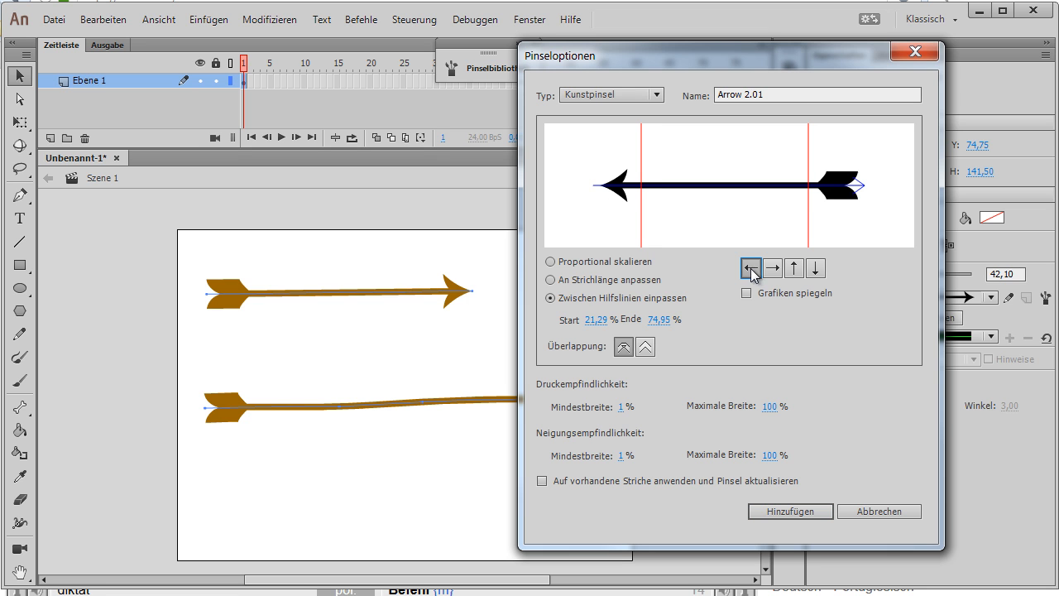
Try bottom-to-top, right-to-left and vertical directions on Cloudy Half, then cancel.
{"action": "left_click", "coordinate": [773, 267]}
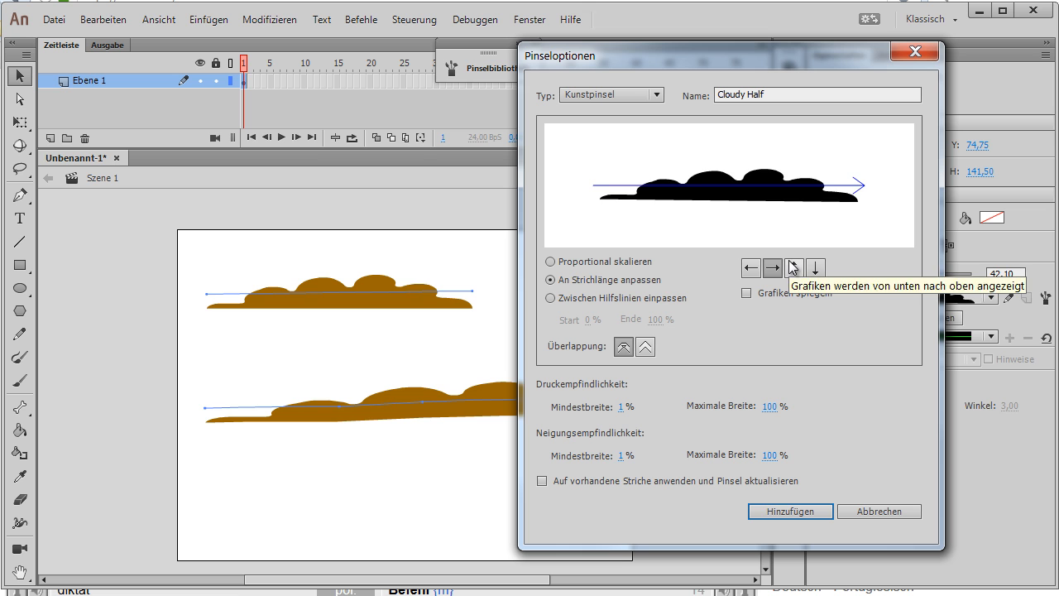
{"action": "left_click", "coordinate": [793, 267]}
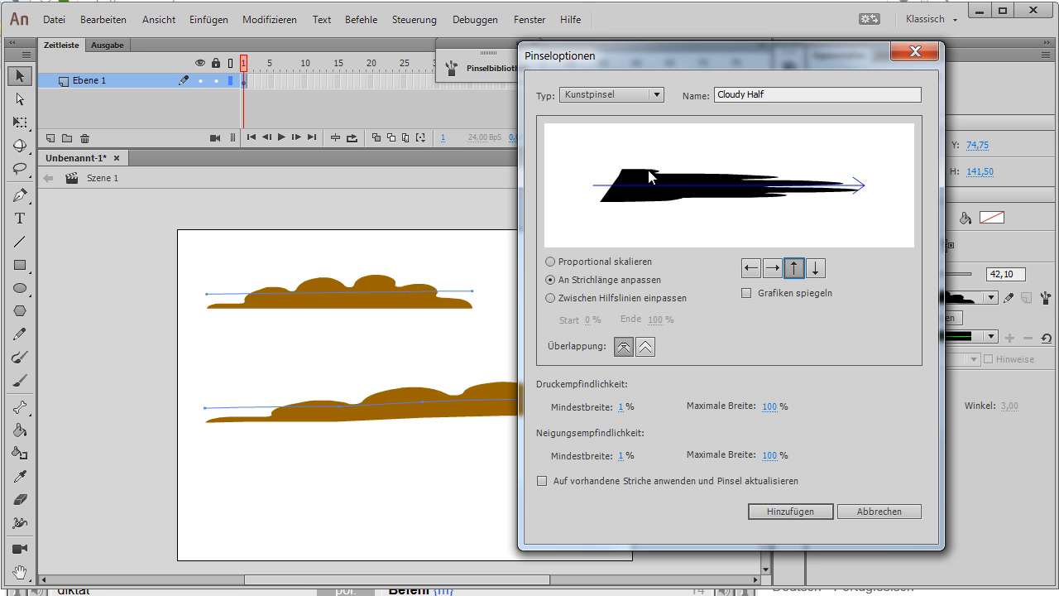
{"action": "left_click", "coordinate": [750, 268]}
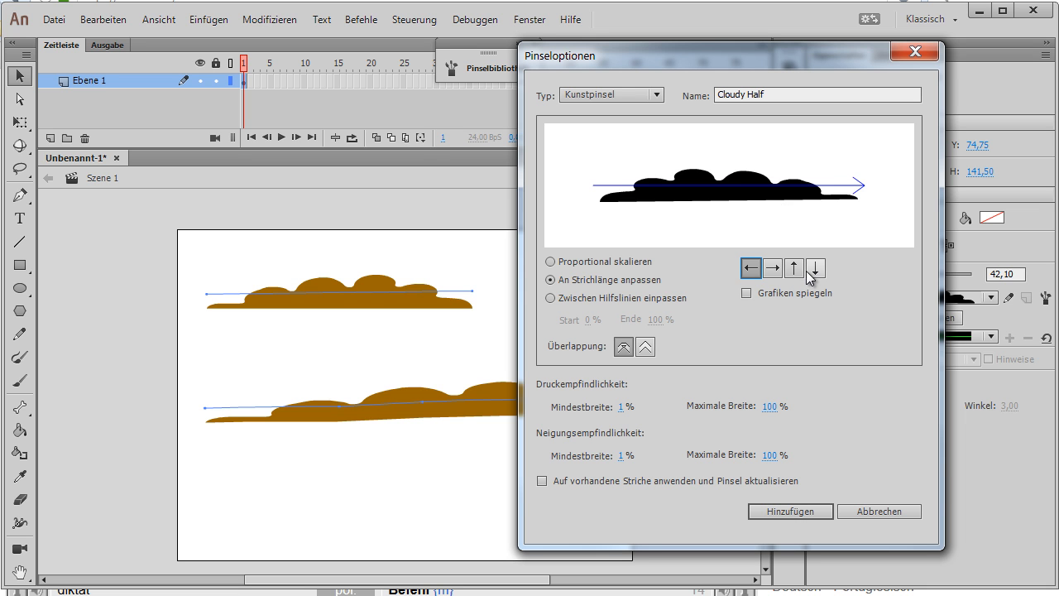
{"action": "left_click", "coordinate": [794, 268]}
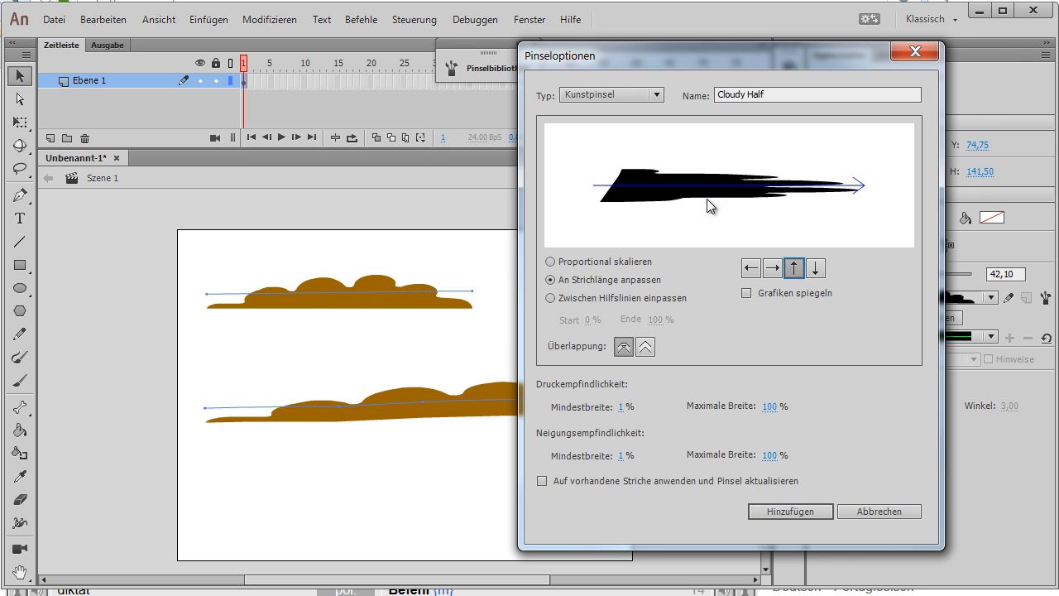
{"action": "left_click", "coordinate": [789, 511]}
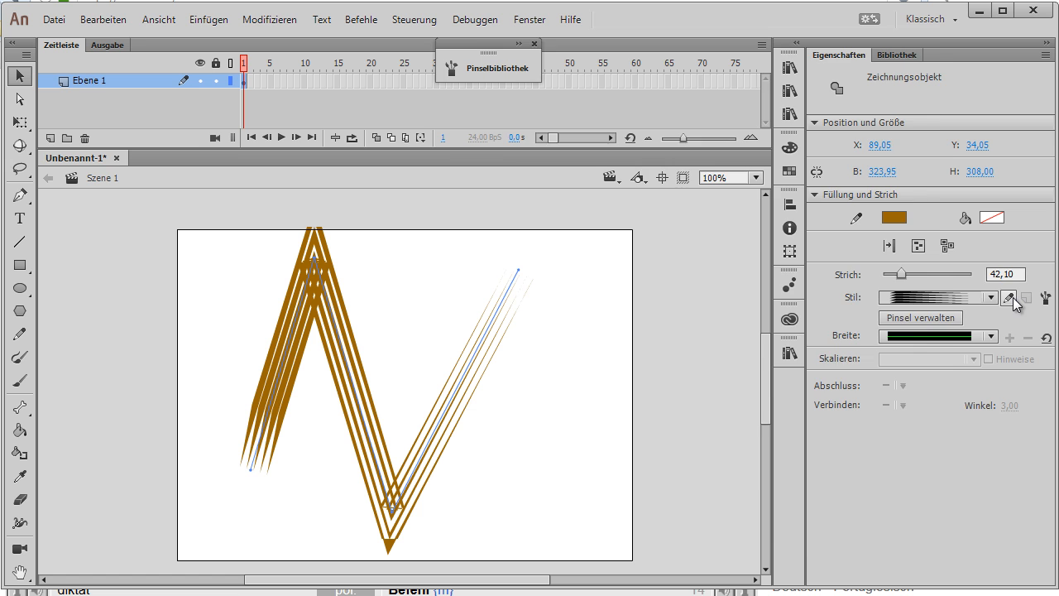
Change Scroll Pen 2's corner overlap twice, applying each setting to the existing zigzag.
{"action": "left_click", "coordinate": [1008, 297]}
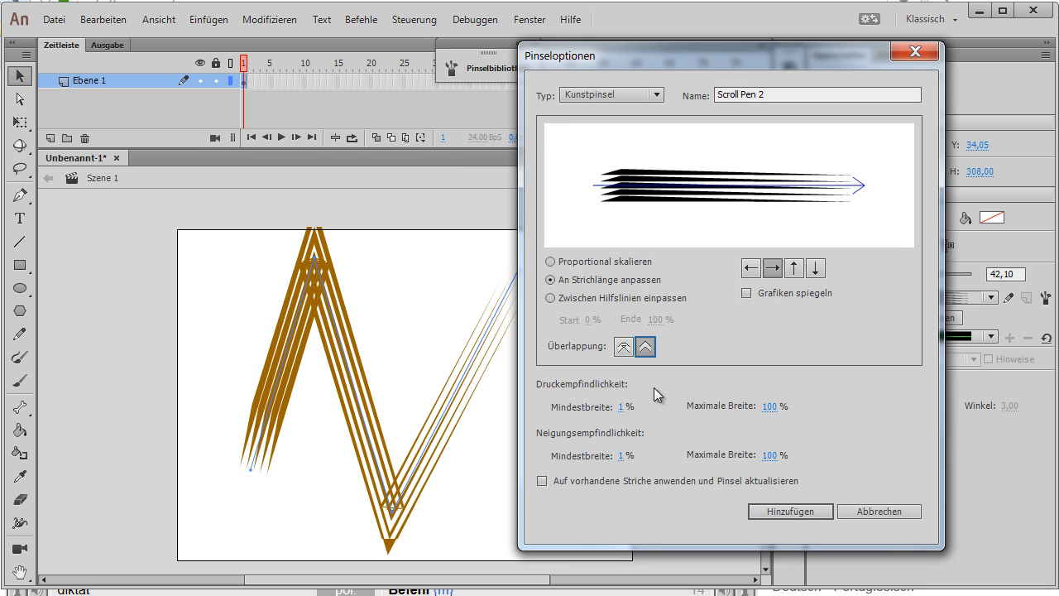
{"action": "left_click", "coordinate": [542, 480]}
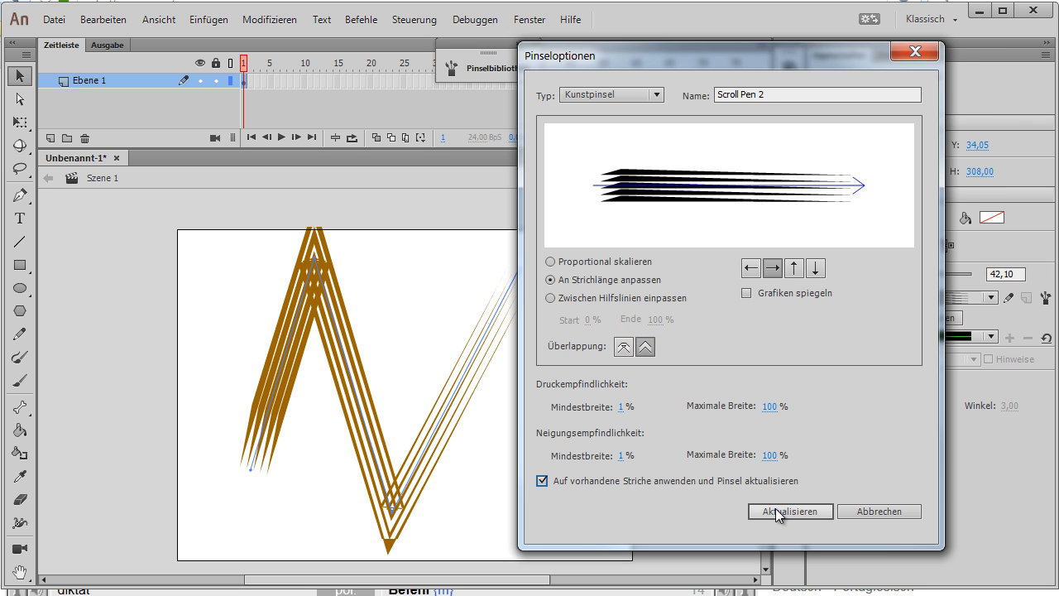
{"action": "left_click", "coordinate": [788, 511]}
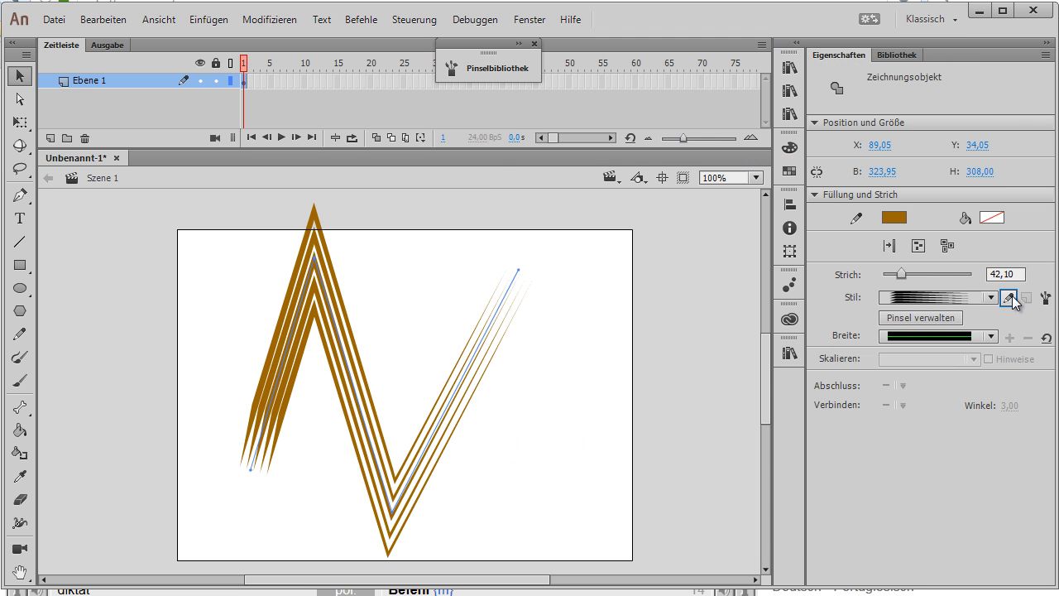
{"action": "left_click", "coordinate": [1010, 298]}
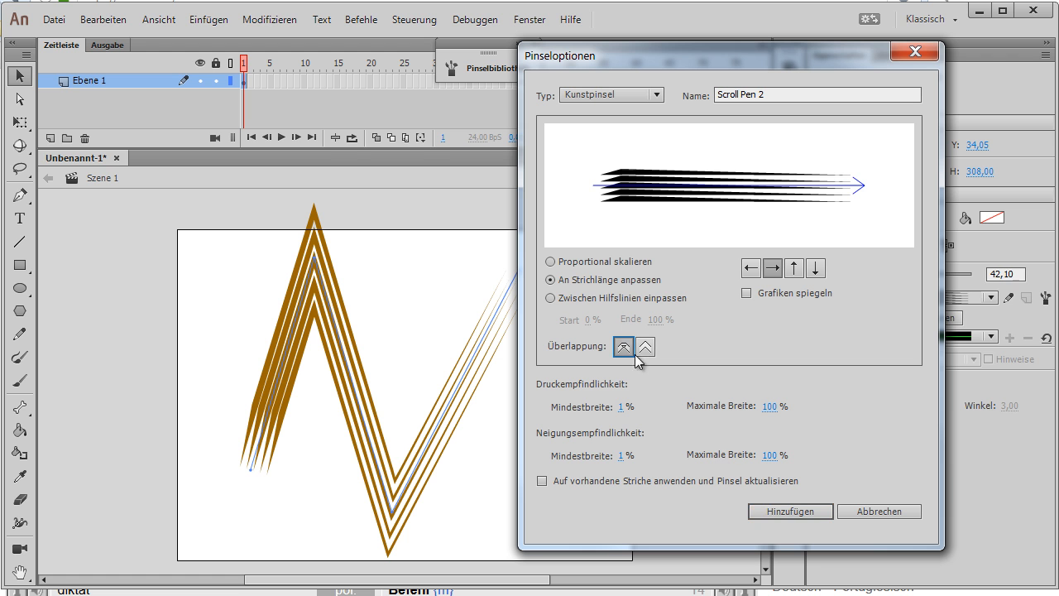
{"action": "left_click", "coordinate": [542, 480]}
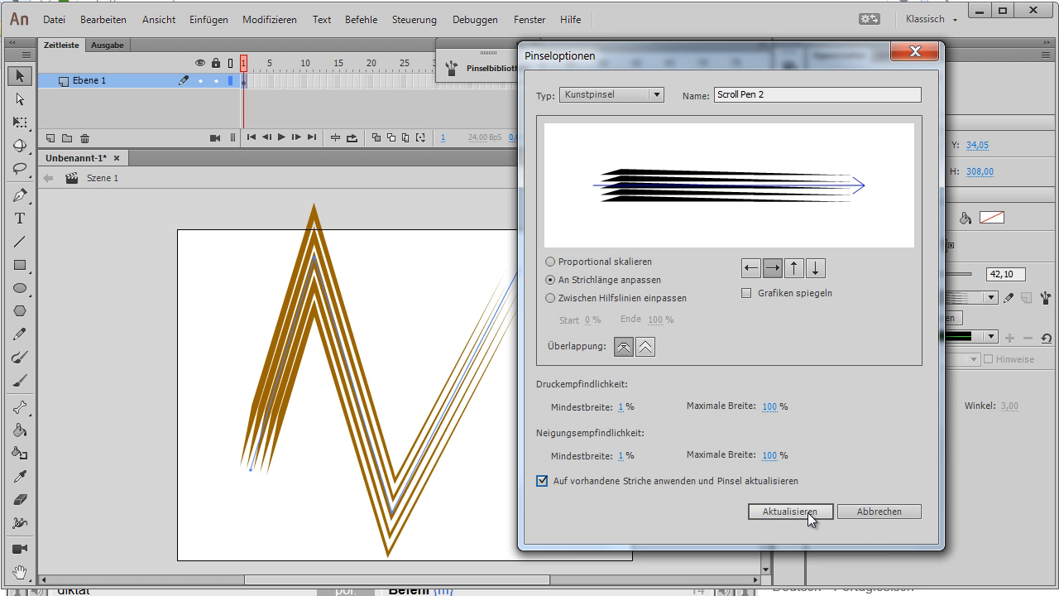
{"action": "left_click", "coordinate": [790, 510]}
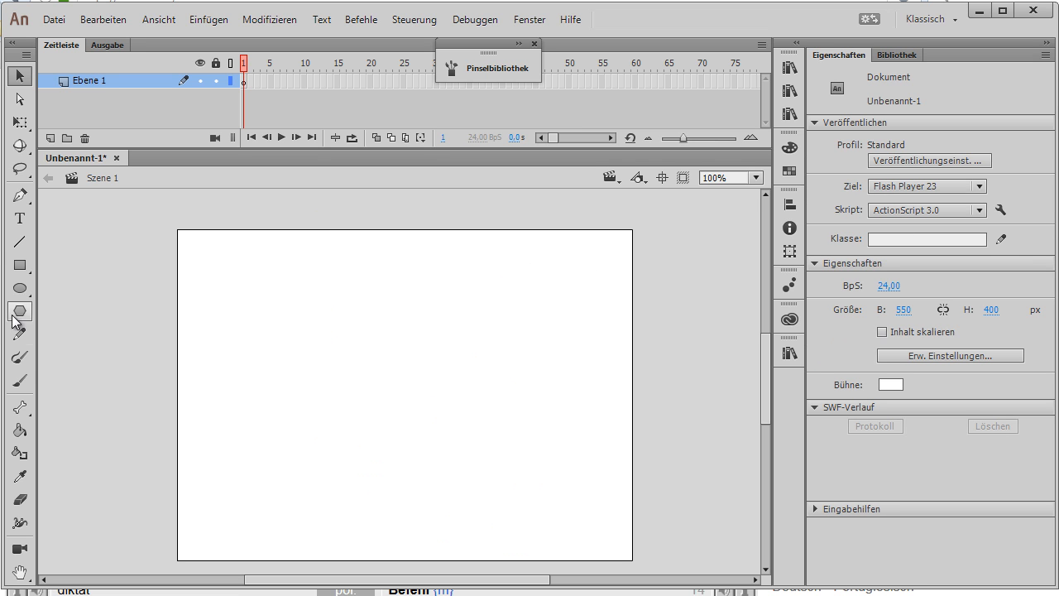
{"action": "left_click", "coordinate": [20, 357]}
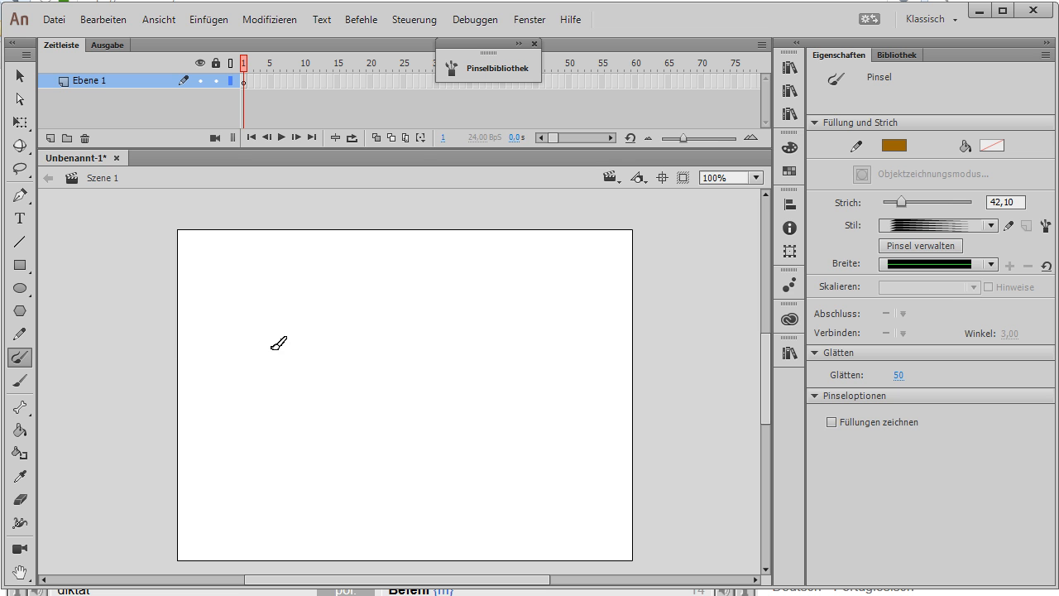
{"action": "left_click_drag", "start_coordinate": [236, 323], "coordinate": [463, 323]}
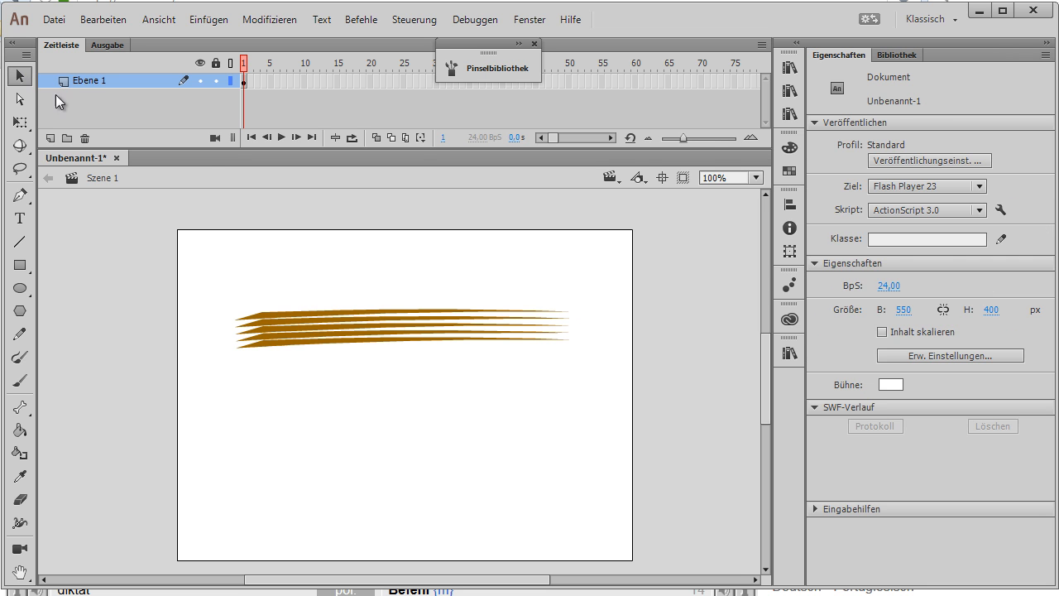
{"action": "left_click", "coordinate": [404, 321]}
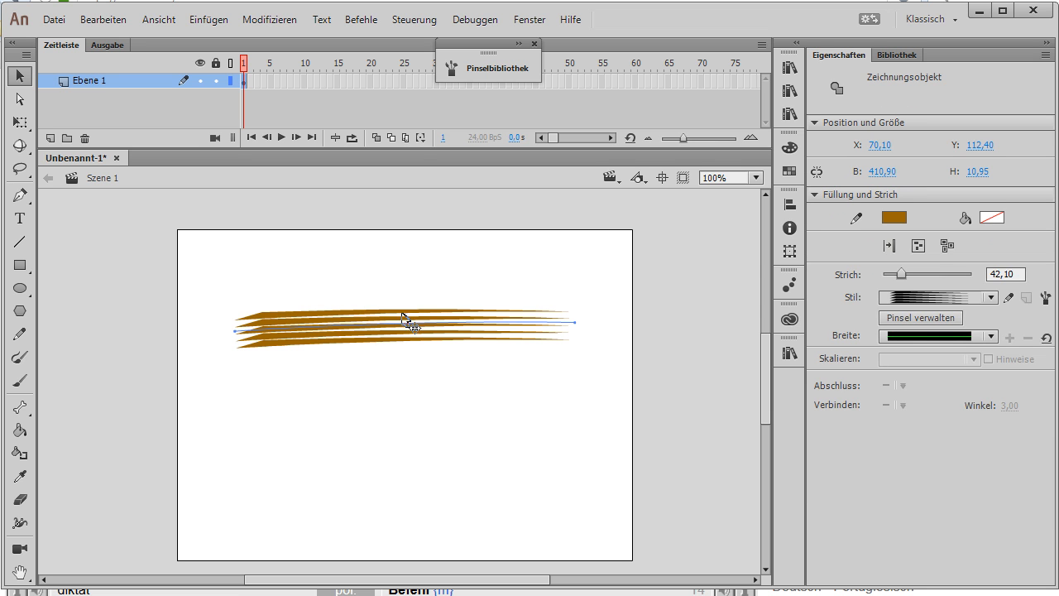
{"action": "mouse_move", "coordinate": [987, 204]}
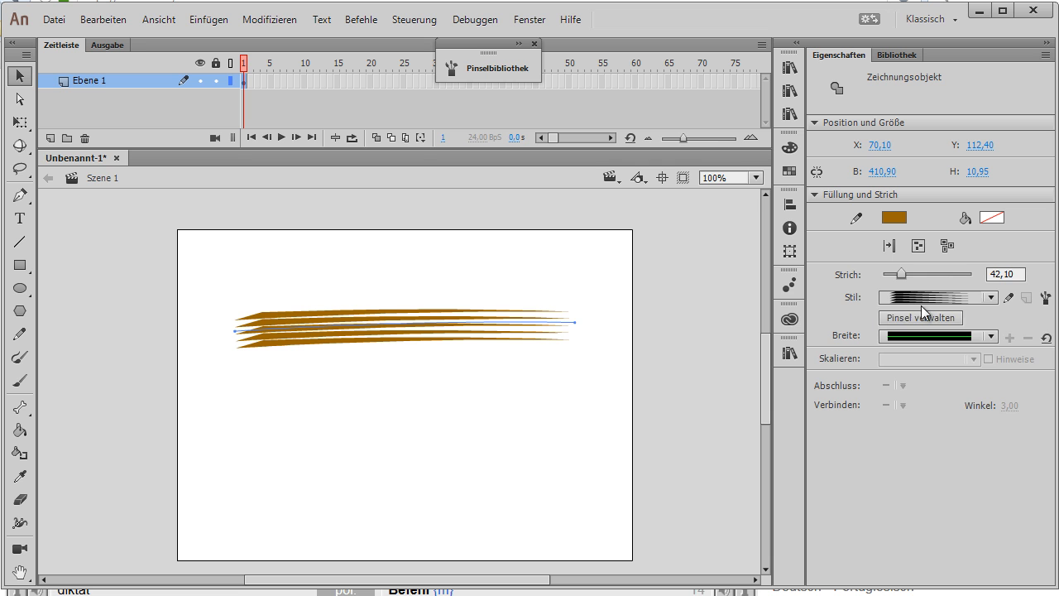
{"action": "left_click", "coordinate": [989, 297]}
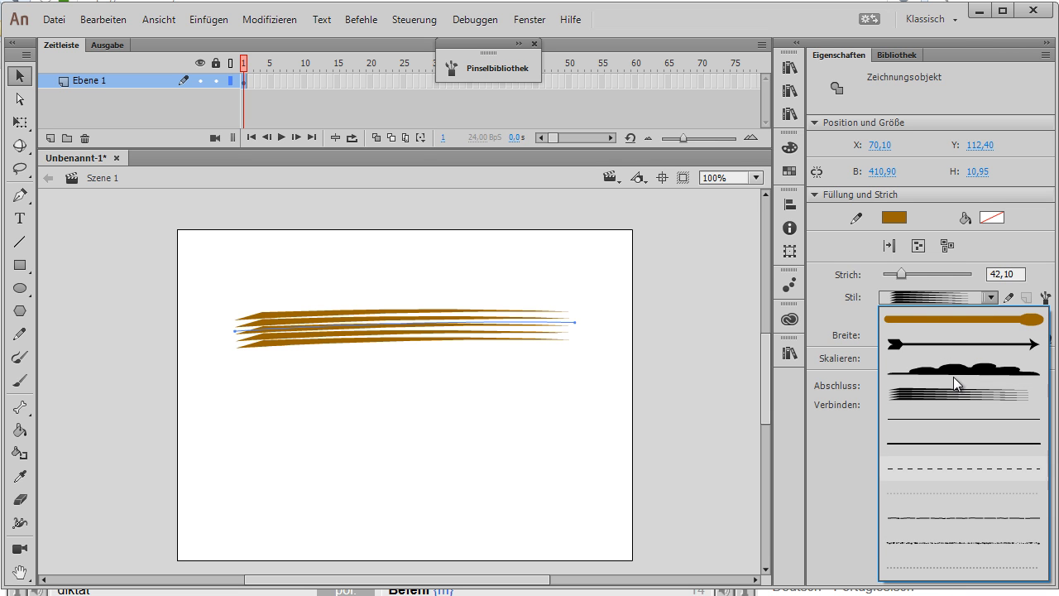
{"action": "left_click", "coordinate": [962, 383]}
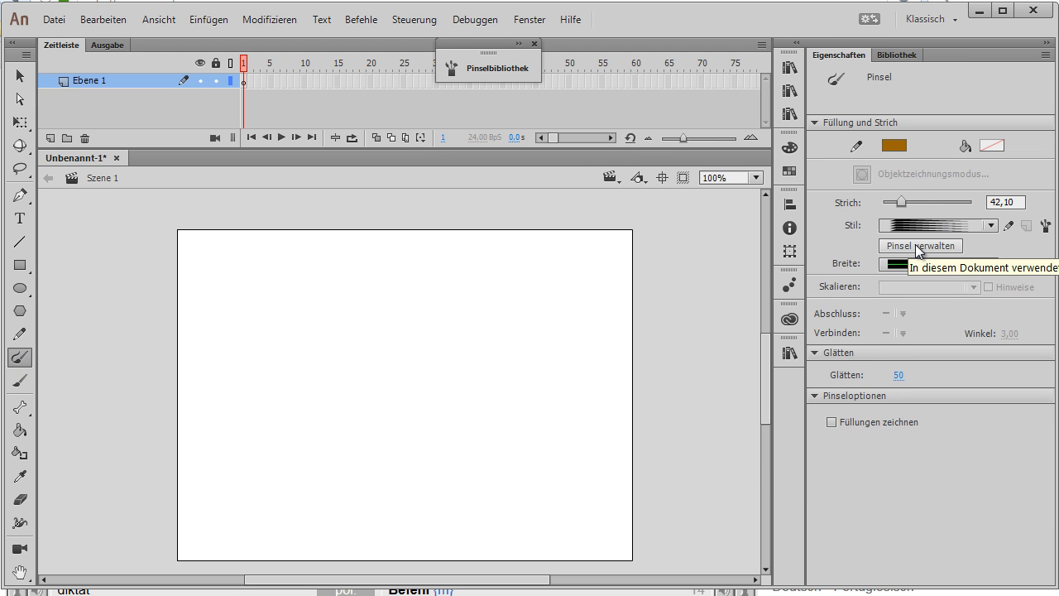
Delete Cloudy Half, Scroll Pen 2 and the other document brushes in Manage Brushes.
{"action": "left_click", "coordinate": [919, 246]}
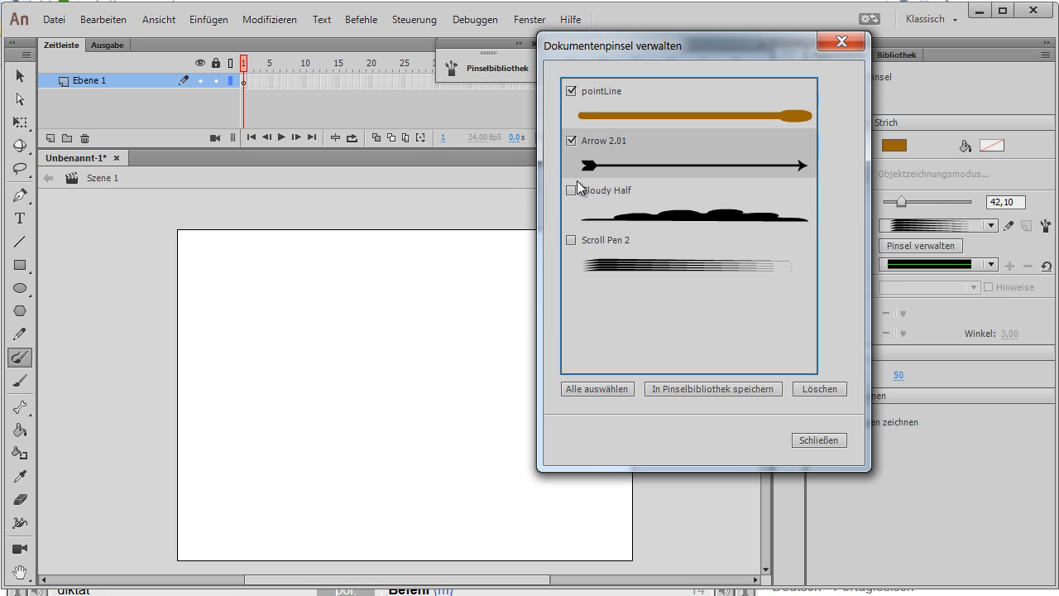
{"action": "left_click", "coordinate": [570, 190]}
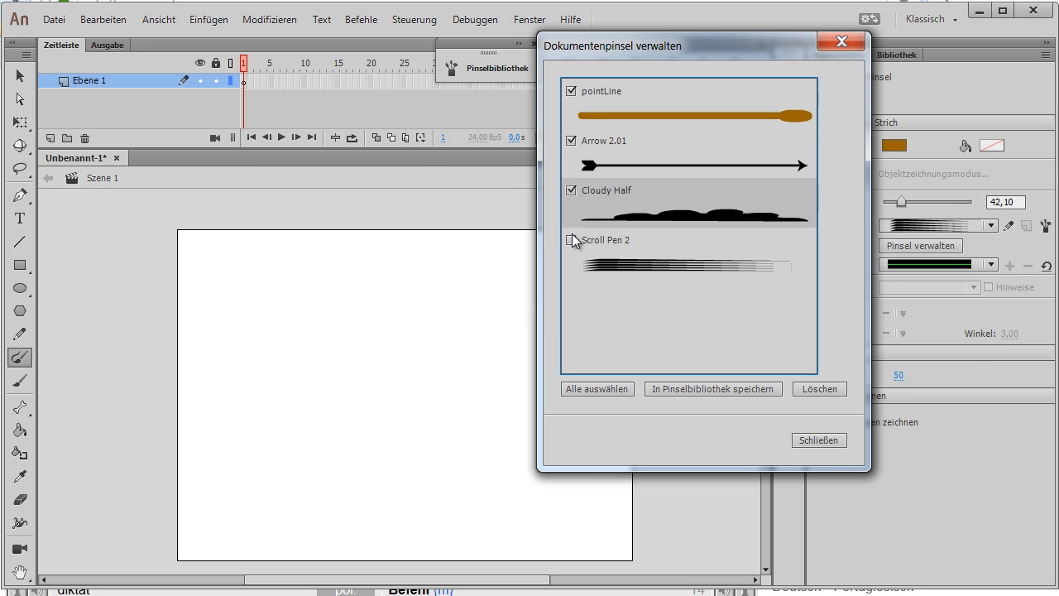
{"action": "left_click", "coordinate": [570, 240]}
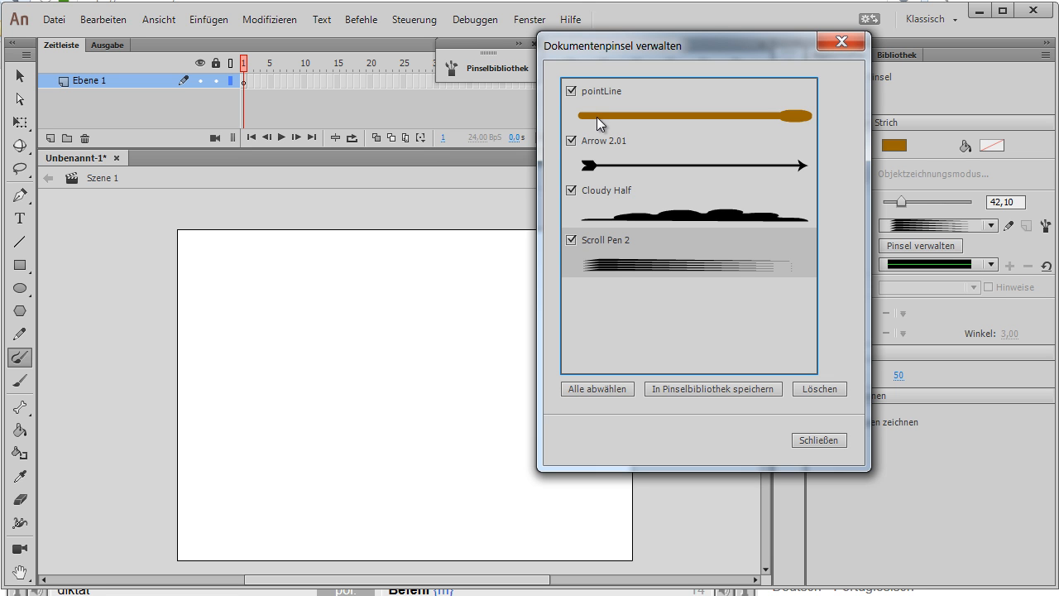
{"action": "mouse_move", "coordinate": [240, 372]}
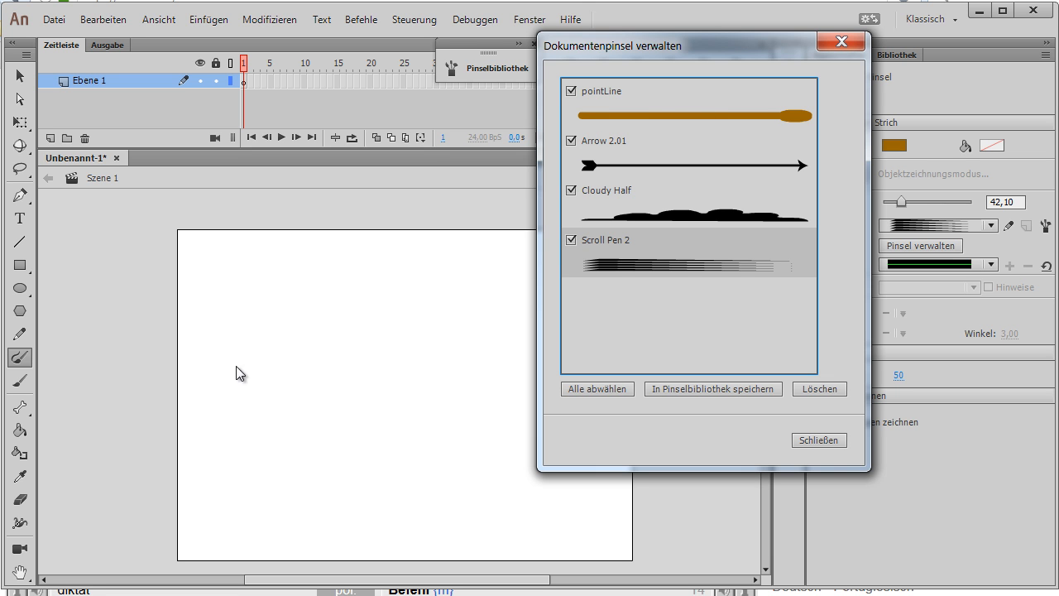
{"action": "mouse_move", "coordinate": [482, 332]}
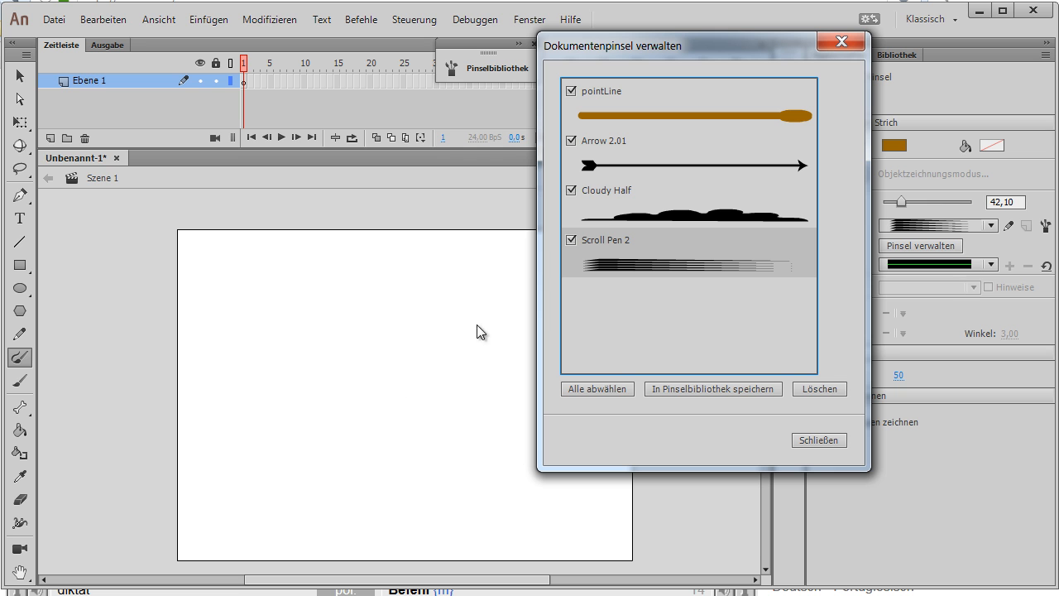
{"action": "mouse_move", "coordinate": [818, 389]}
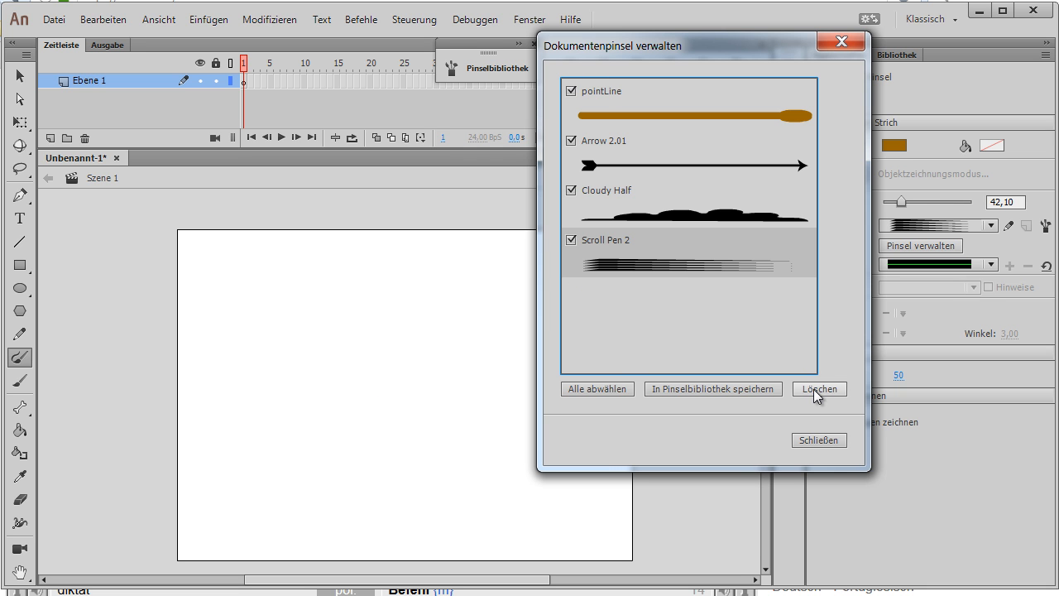
{"action": "left_click", "coordinate": [818, 388]}
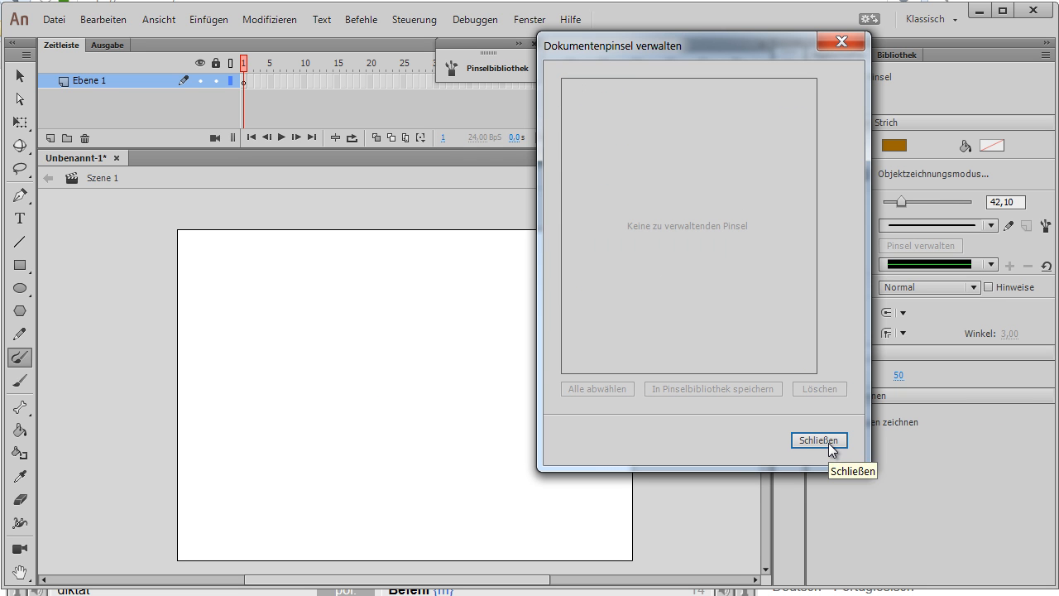
{"action": "left_click", "coordinate": [818, 439]}
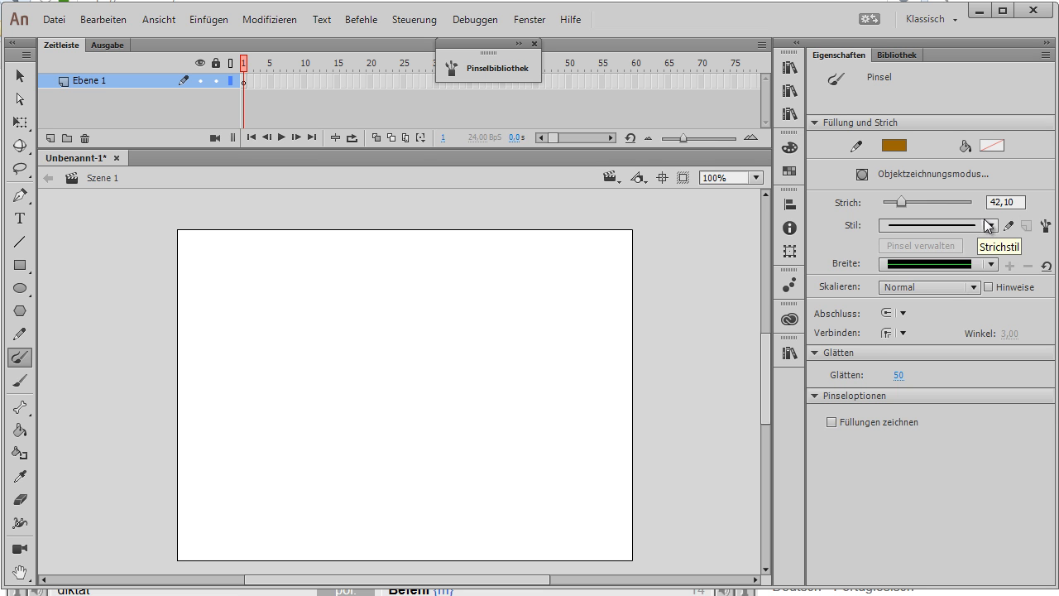
{"action": "left_click", "coordinate": [990, 225]}
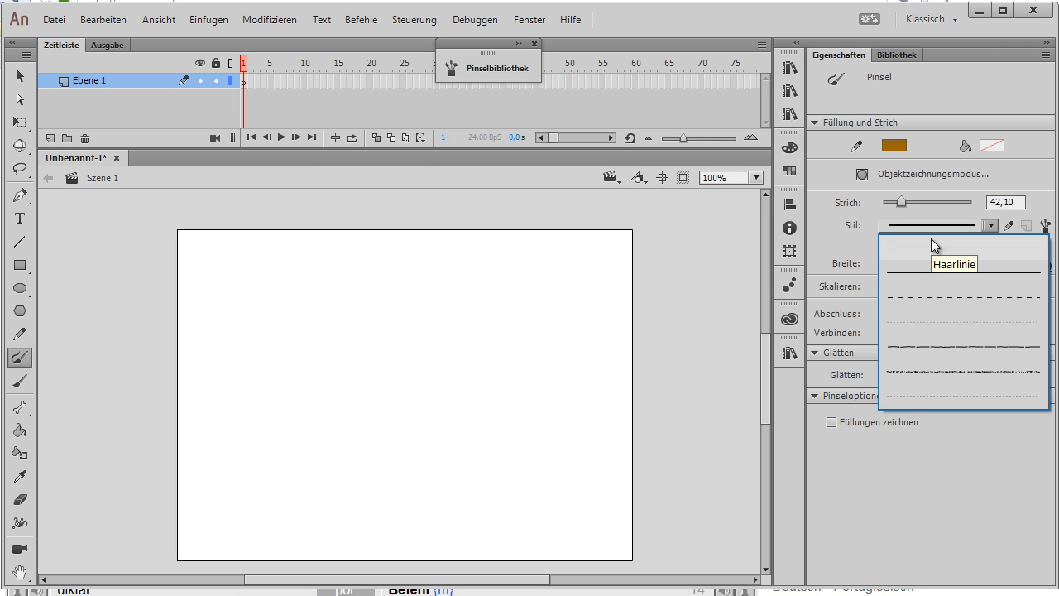
{"action": "mouse_move", "coordinate": [926, 410]}
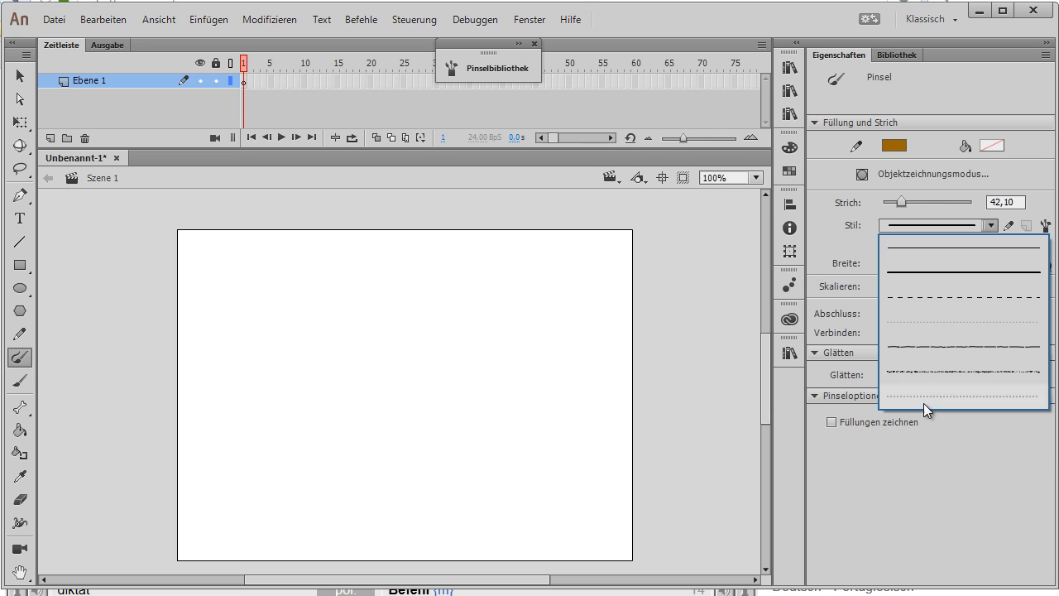
{"action": "mouse_move", "coordinate": [833, 238]}
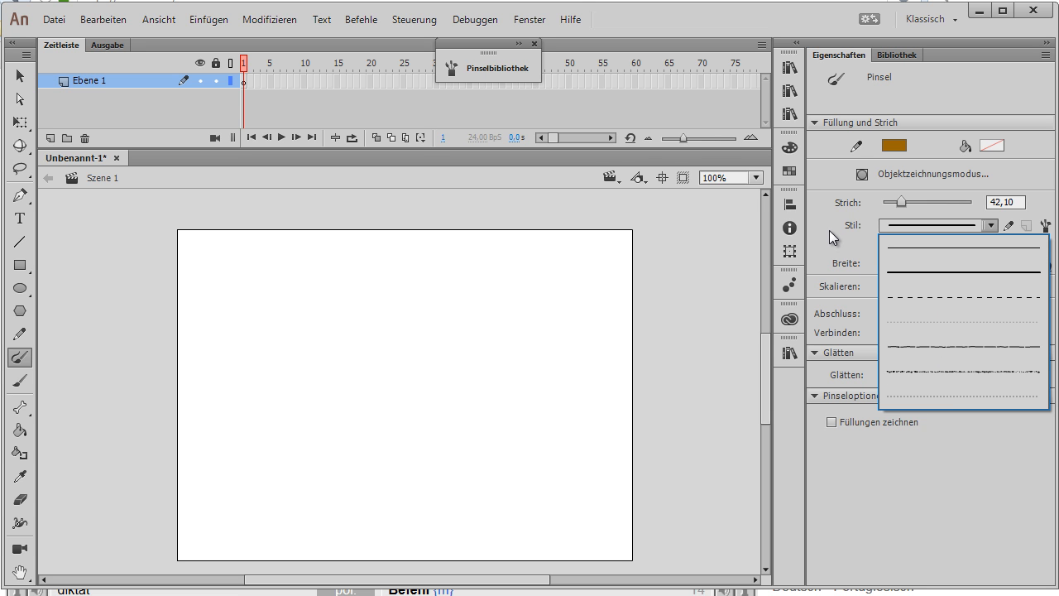
{"action": "left_click", "coordinate": [960, 241]}
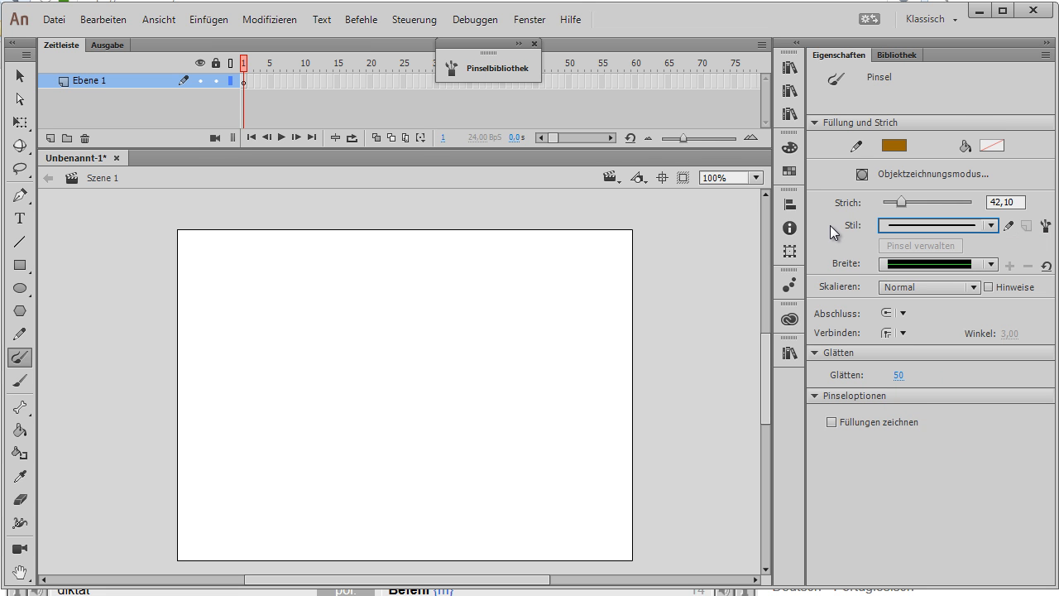
{"action": "mouse_move", "coordinate": [579, 190]}
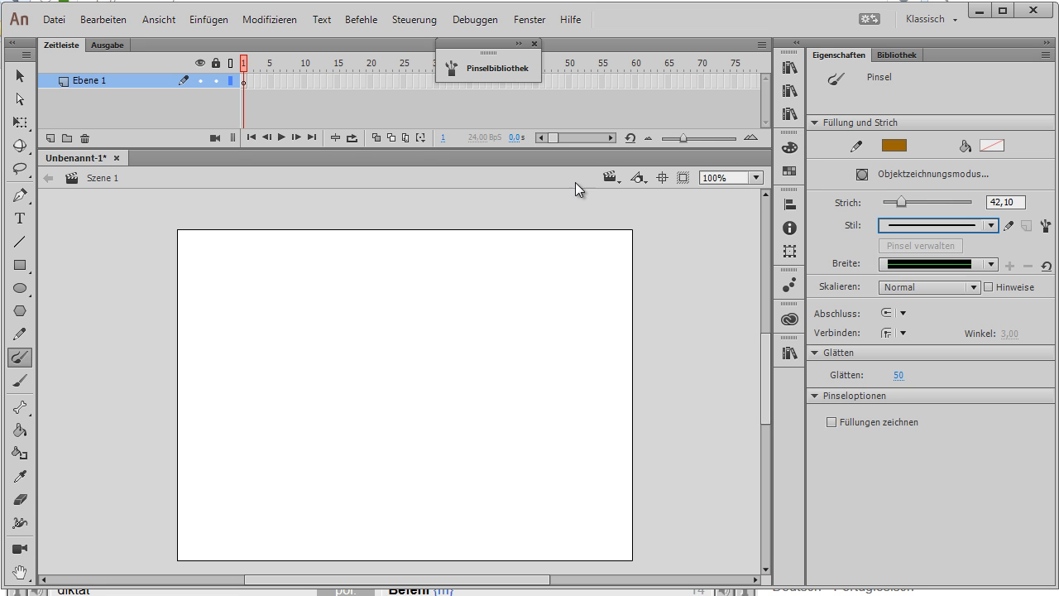
{"action": "mouse_move", "coordinate": [195, 229]}
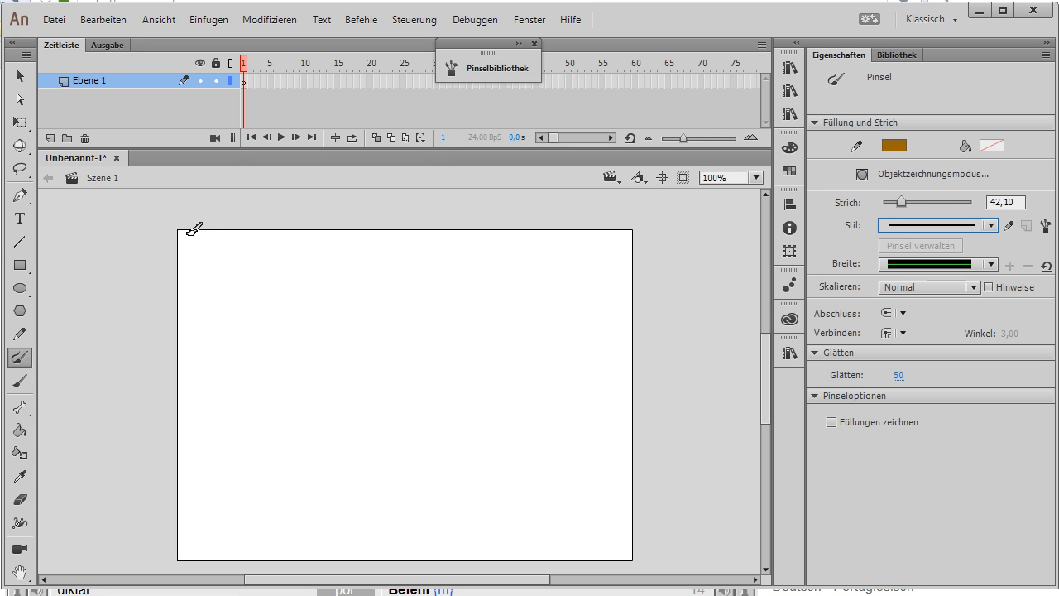
Select the whole brown line-and-ringed-dot drawing with the Selection tool.
{"action": "left_click", "coordinate": [19, 288]}
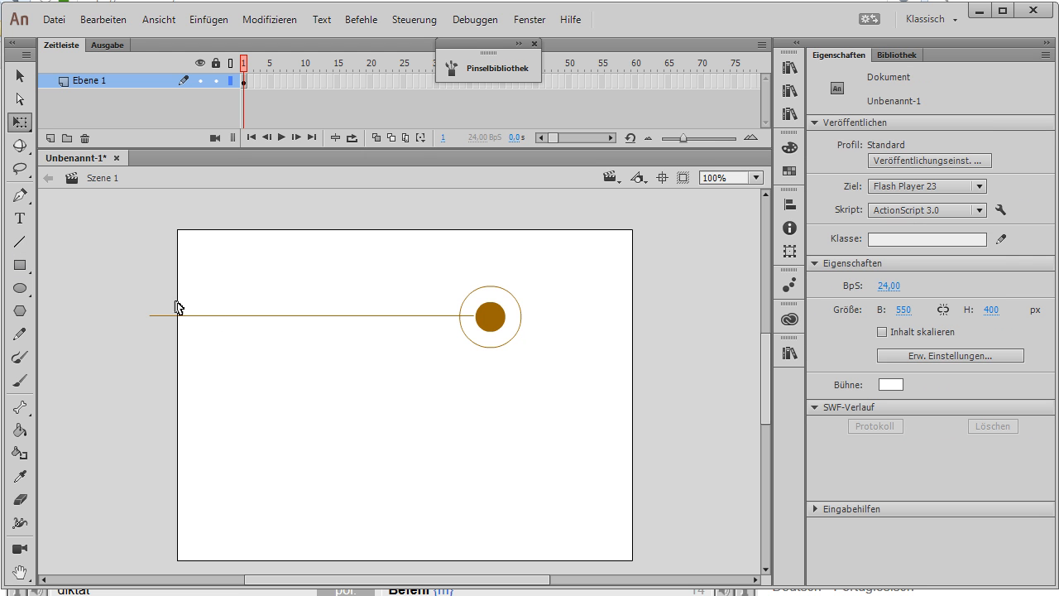
{"action": "left_click", "coordinate": [331, 316]}
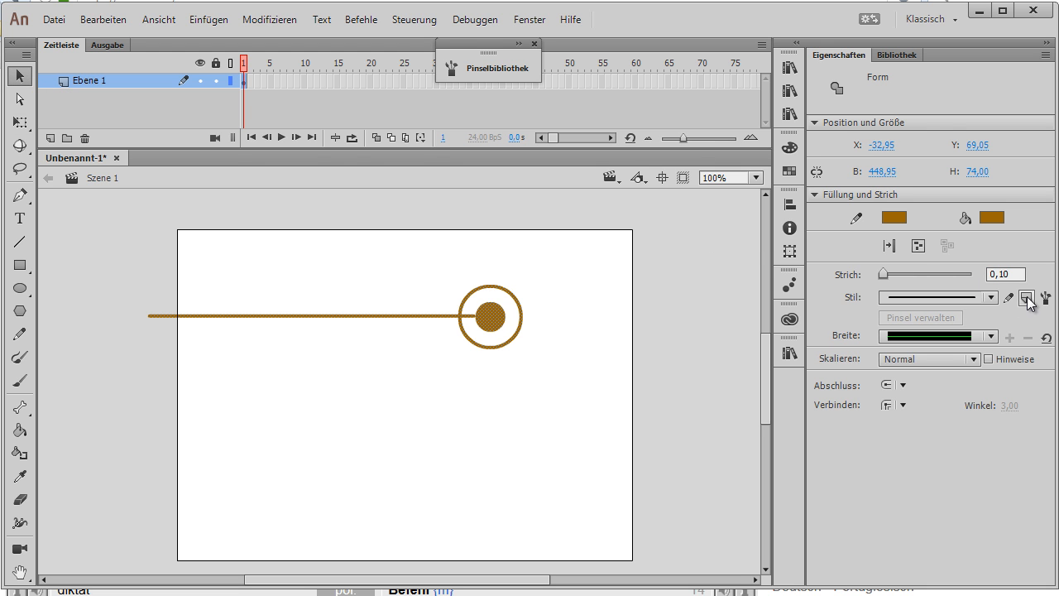
Create an art brush named 'pointbrush' from the selected line-and-circle drawing.
{"action": "left_click", "coordinate": [1027, 298]}
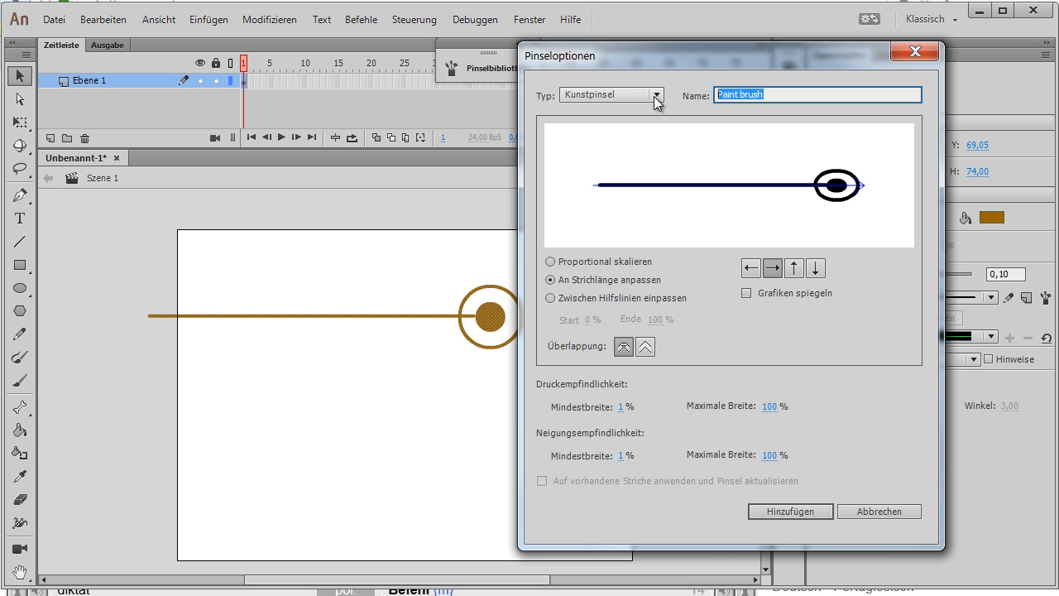
{"action": "type", "text": "pointb"}
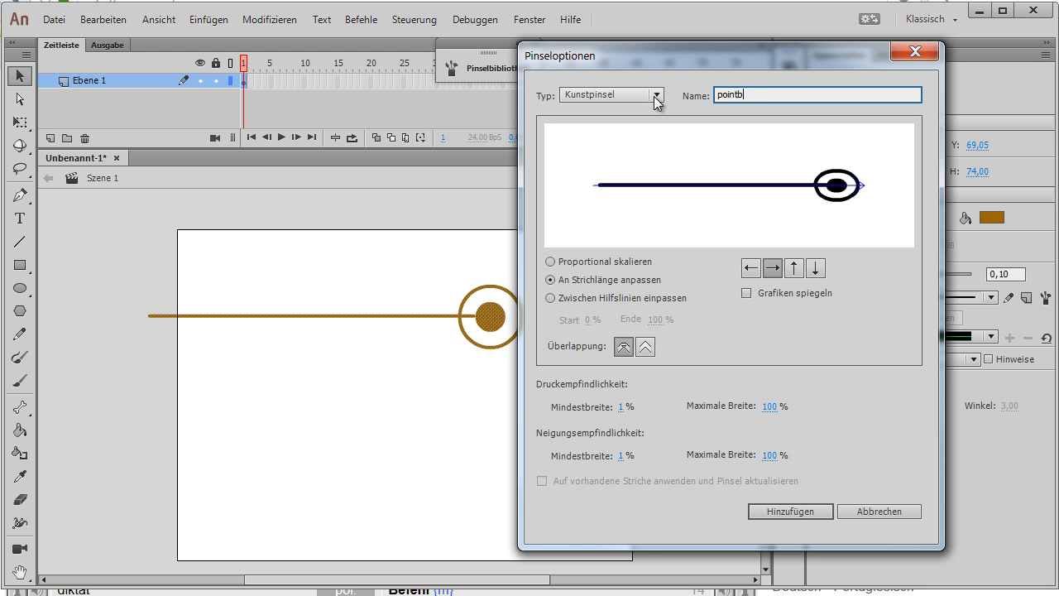
{"action": "type", "text": "rush"}
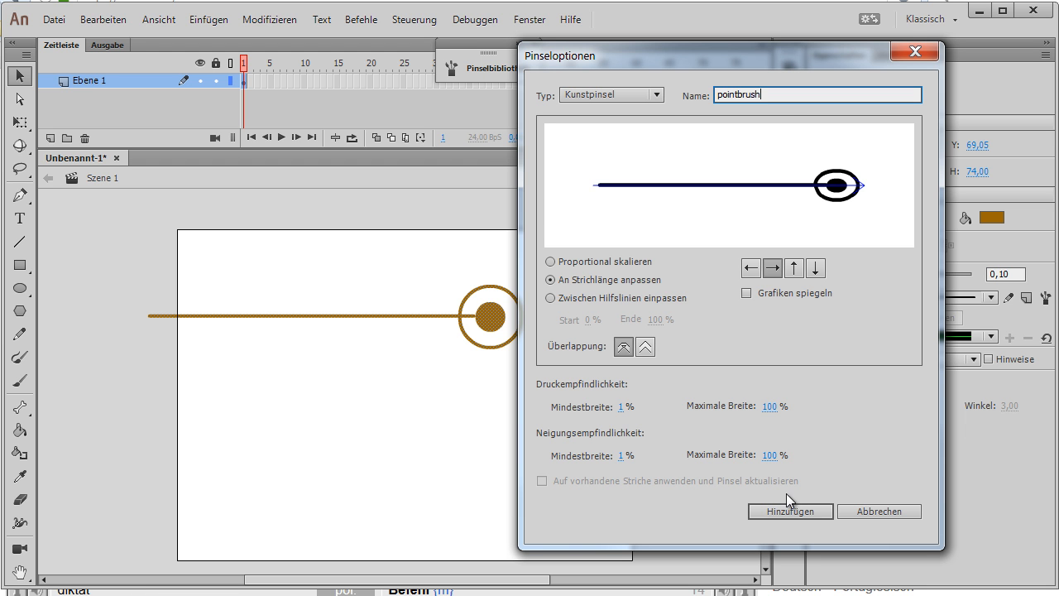
{"action": "left_click", "coordinate": [788, 510]}
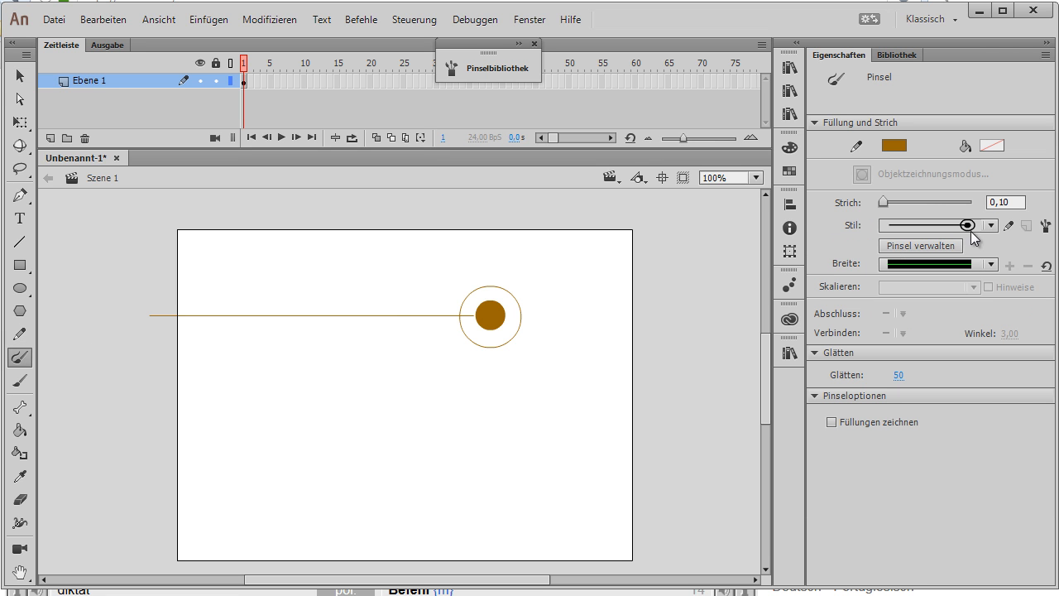
{"action": "mouse_move", "coordinate": [938, 230]}
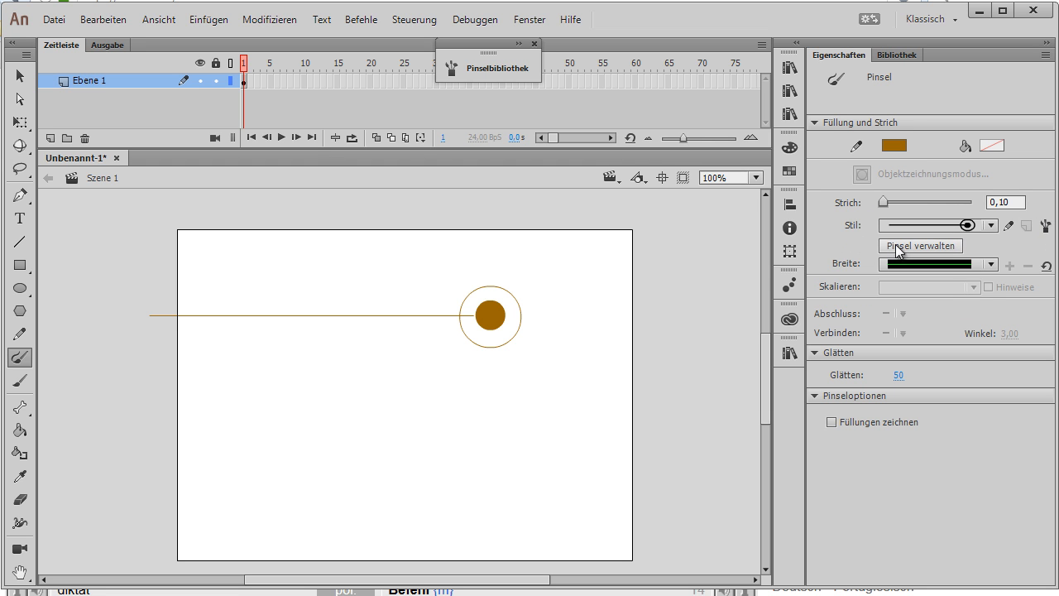
Open the document brush manager and mark pointbrush for saving to the library.
{"action": "left_click", "coordinate": [920, 246]}
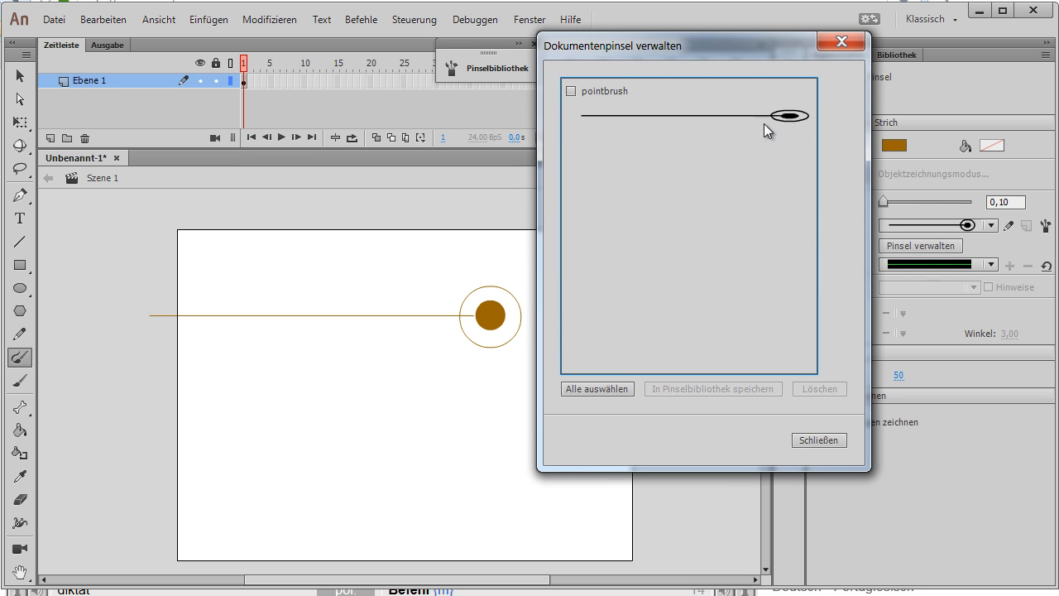
{"action": "left_click", "coordinate": [570, 91]}
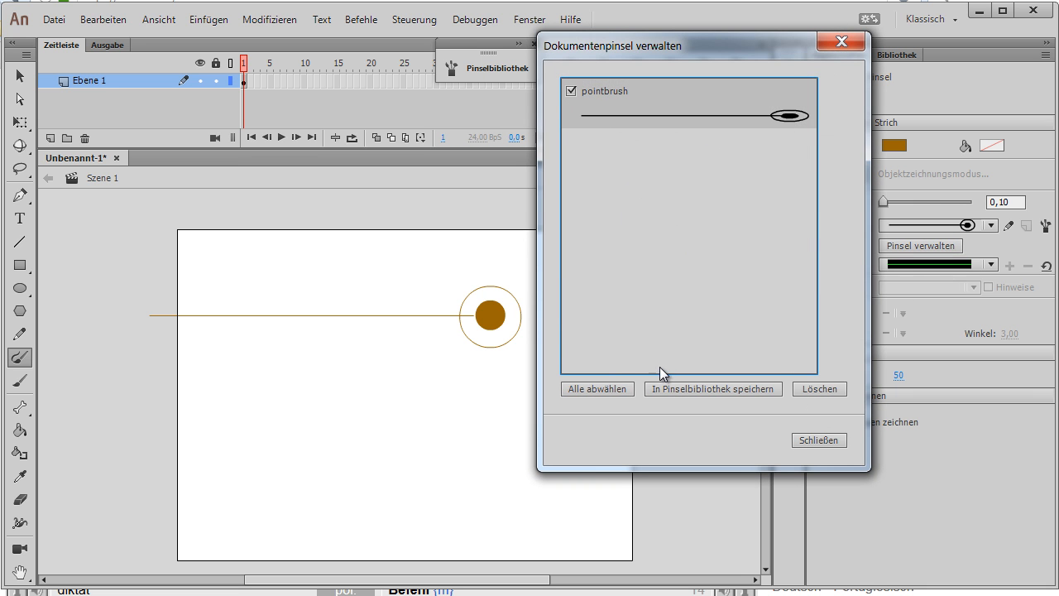
{"action": "mouse_move", "coordinate": [713, 389]}
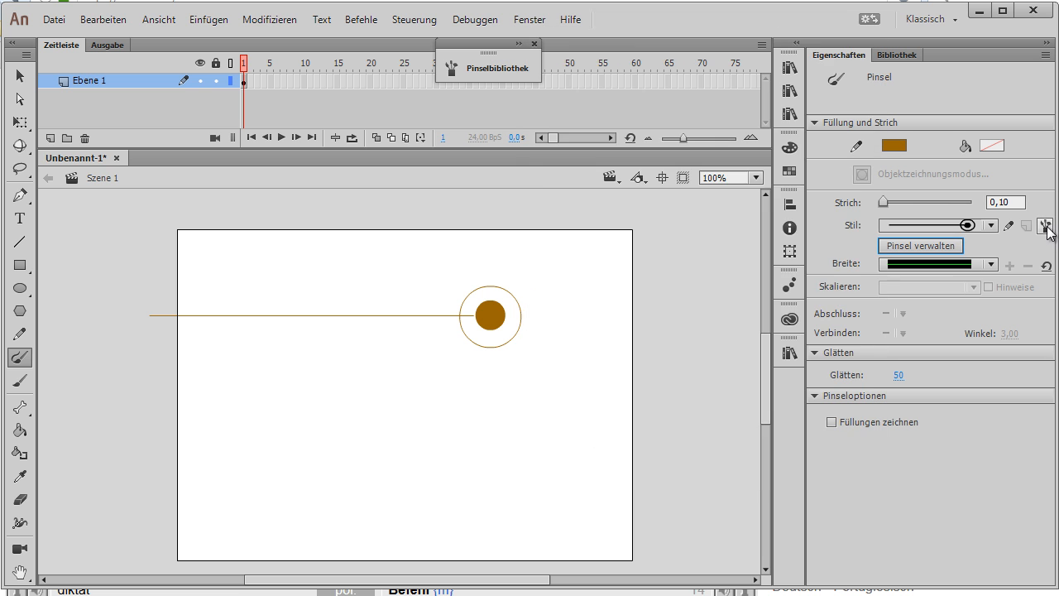
Delete pointbrush and pointLine from My Brushes, then close the brush library.
{"action": "left_click", "coordinate": [1048, 225]}
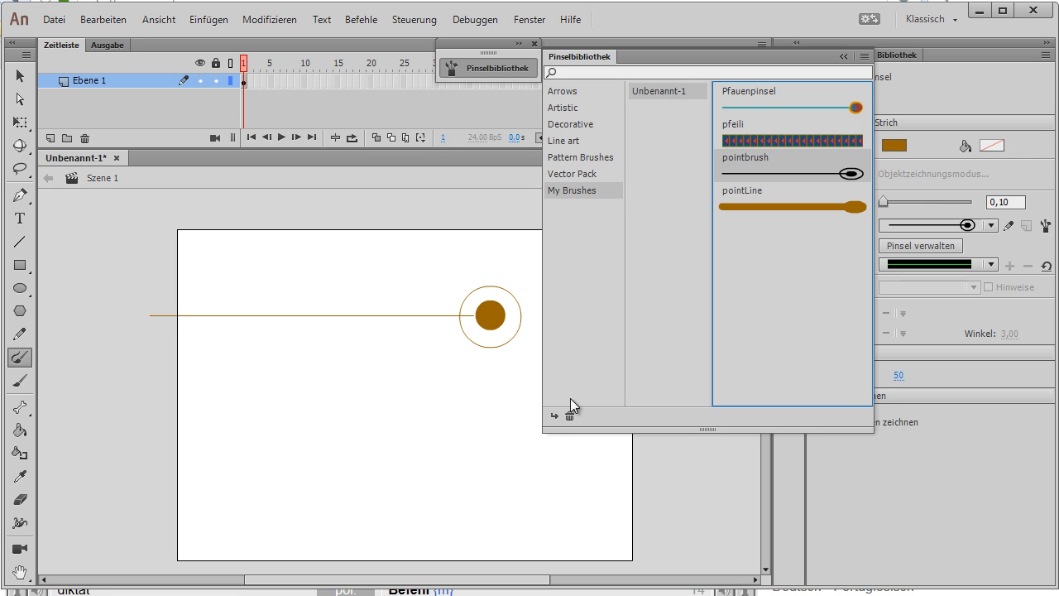
{"action": "left_click", "coordinate": [569, 415]}
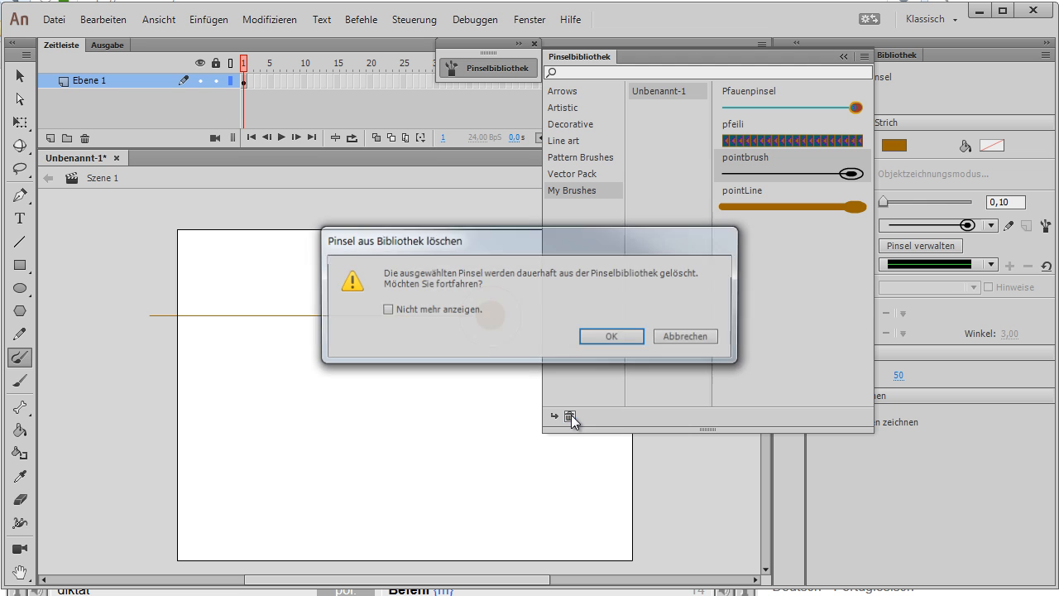
{"action": "left_click", "coordinate": [610, 336]}
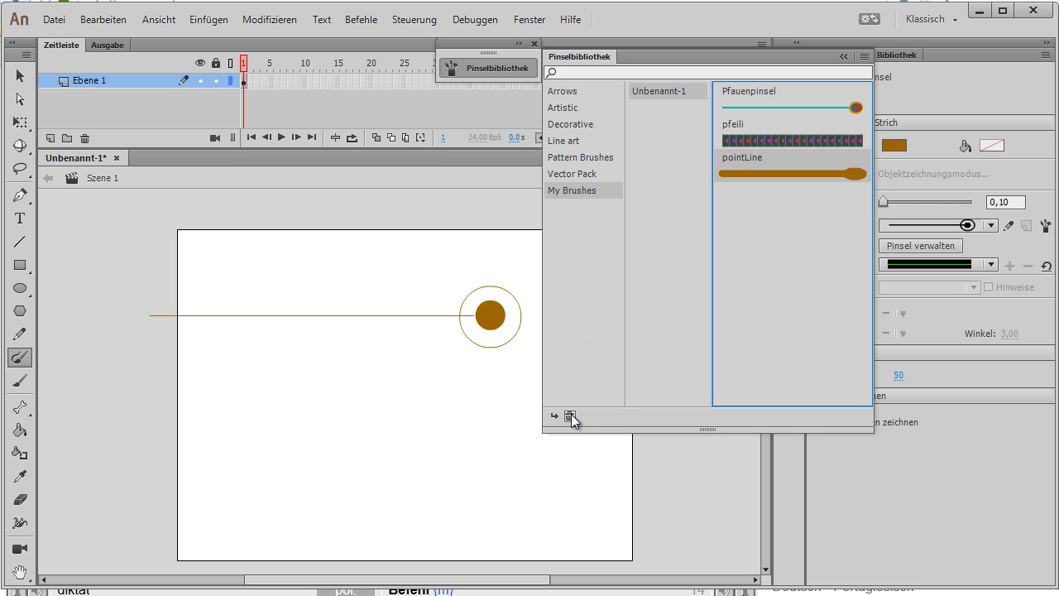
{"action": "left_click", "coordinate": [571, 416]}
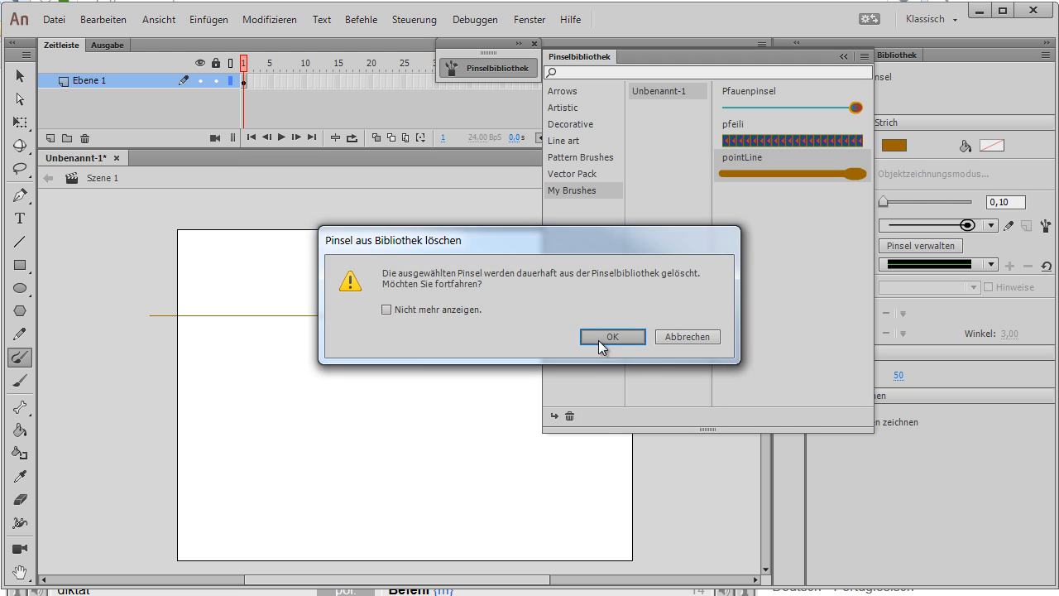
{"action": "left_click", "coordinate": [612, 336]}
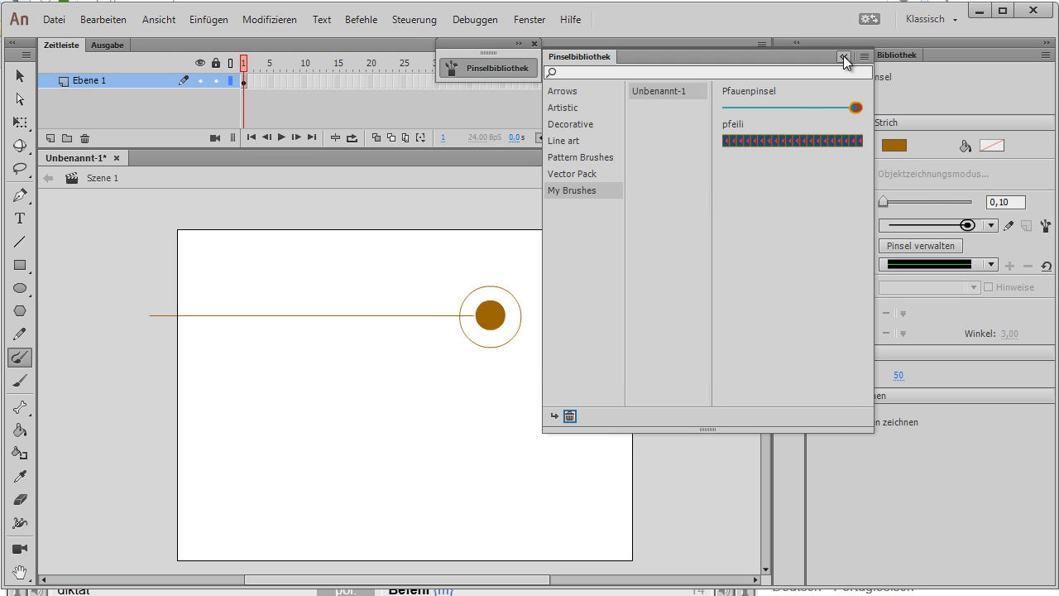
{"action": "left_click", "coordinate": [844, 57]}
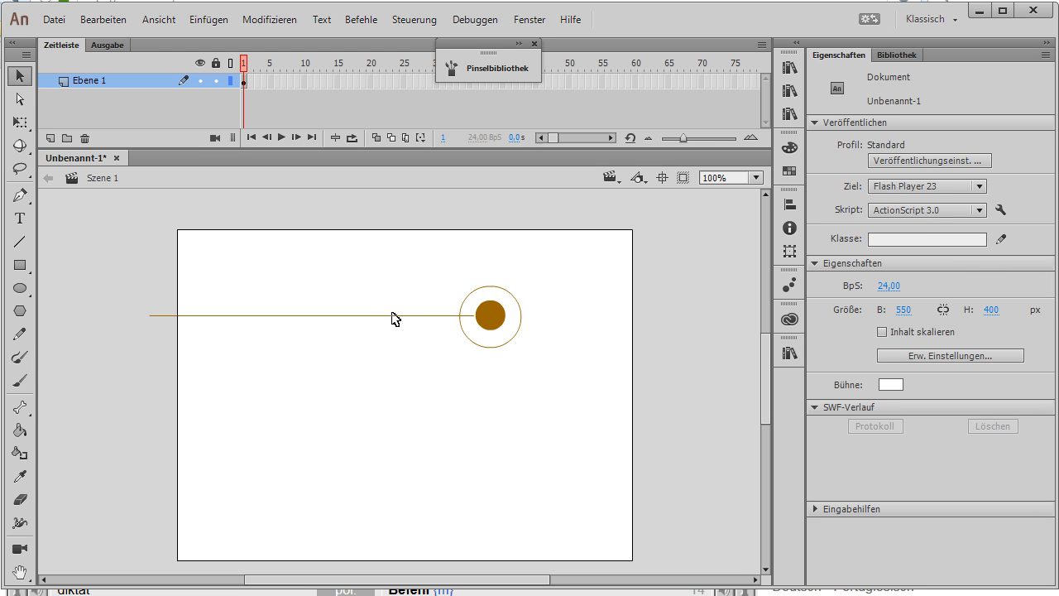
Remove the long line and select the circle with its short stub for a new brush.
{"action": "left_click", "coordinate": [290, 315]}
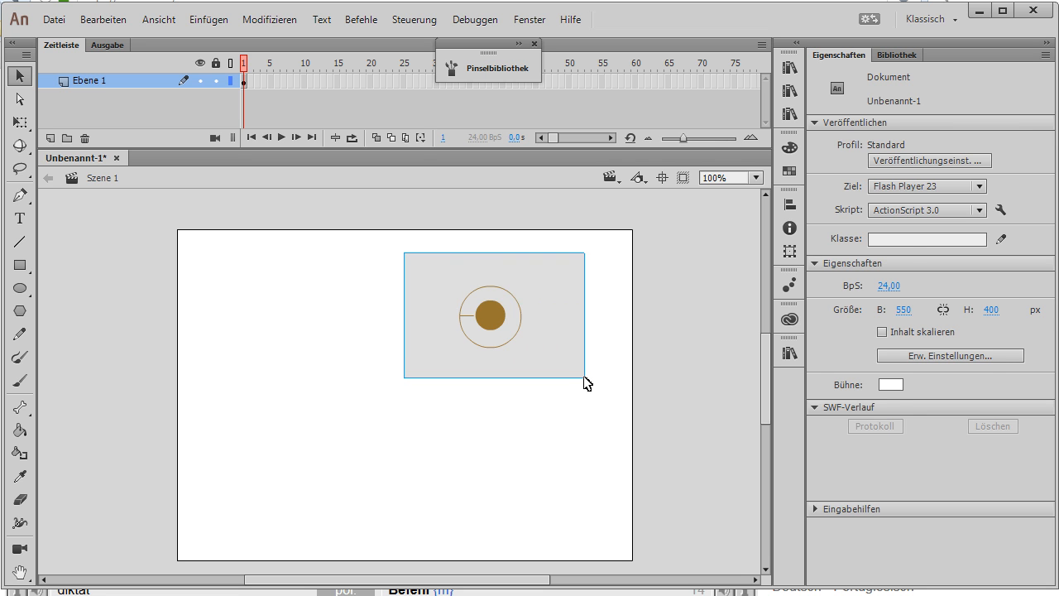
{"action": "left_click", "coordinate": [489, 315]}
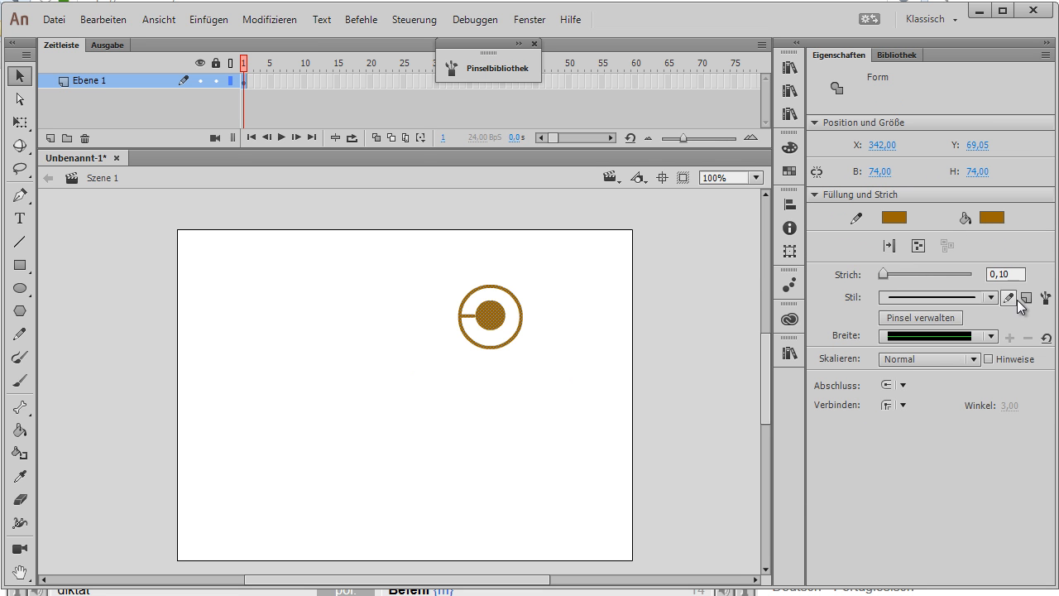
{"action": "left_click", "coordinate": [1026, 297]}
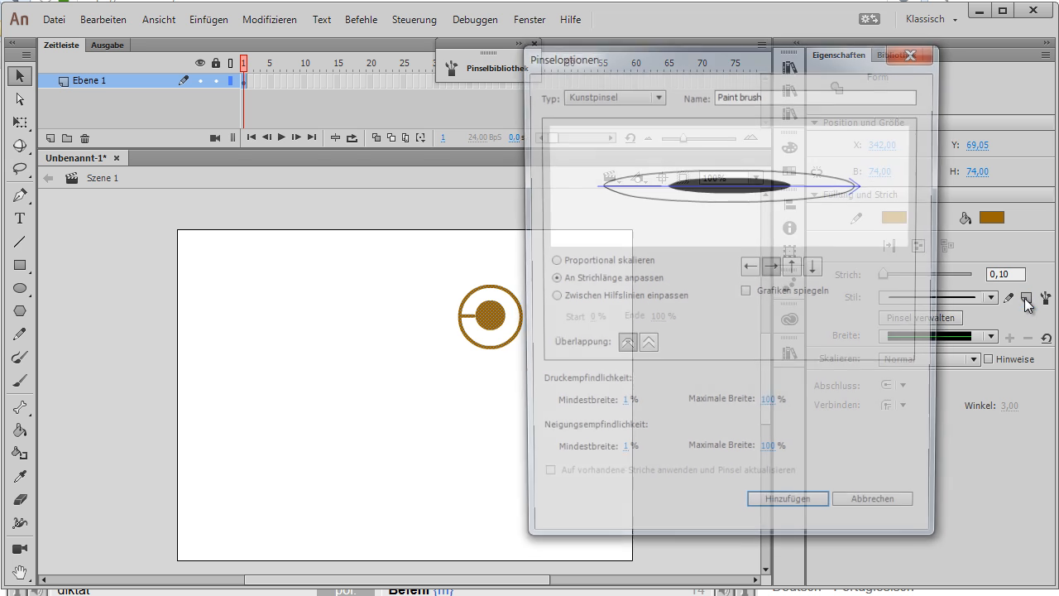
Add a pattern brush (Musterpinsel) named 'blobbrush' from the circle shape.
{"action": "left_click", "coordinate": [655, 94]}
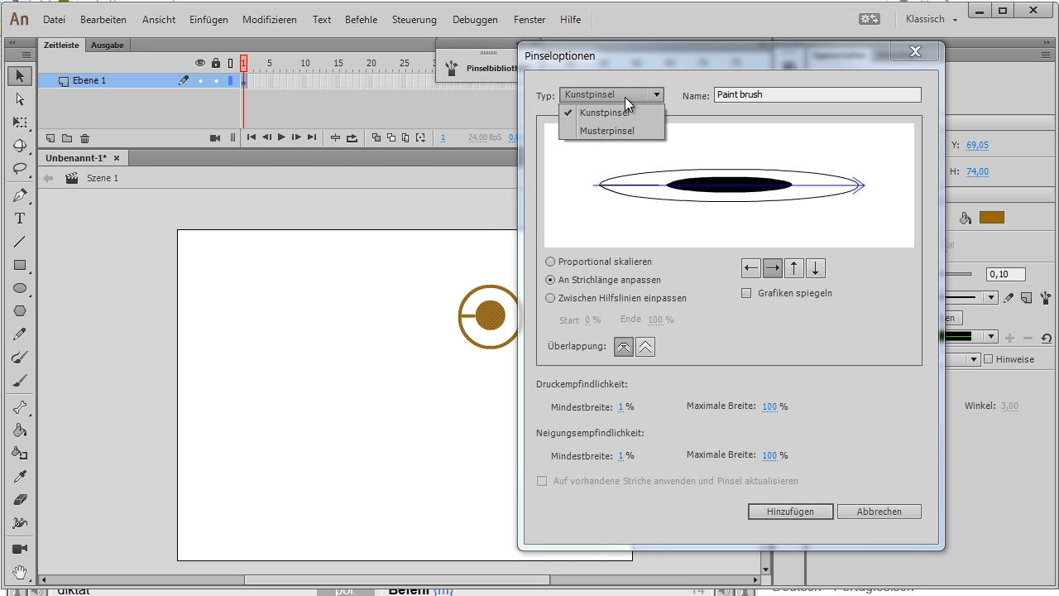
{"action": "left_click", "coordinate": [605, 130]}
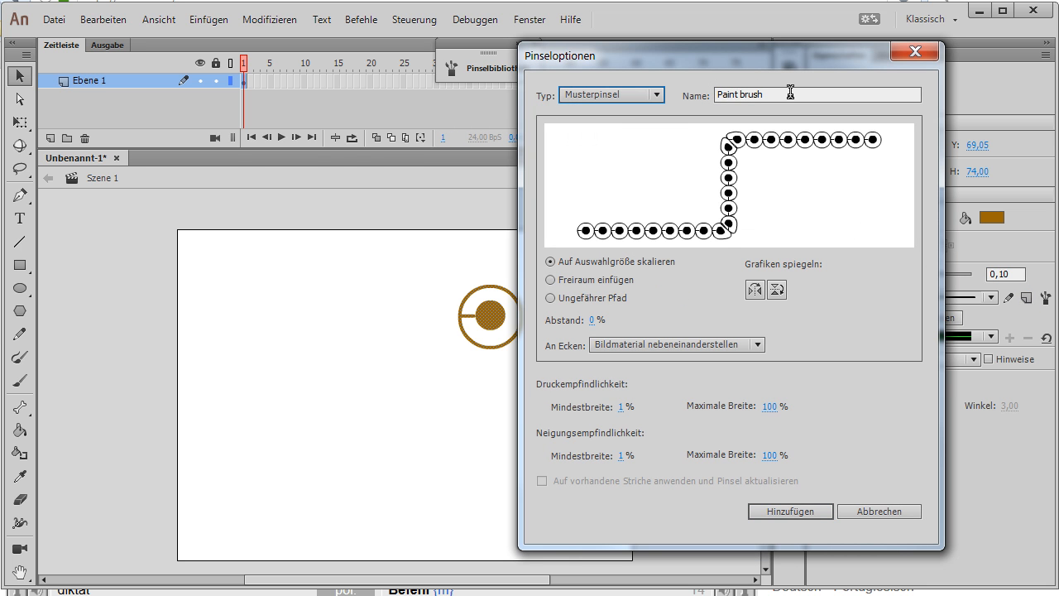
{"action": "triple_click", "coordinate": [815, 94]}
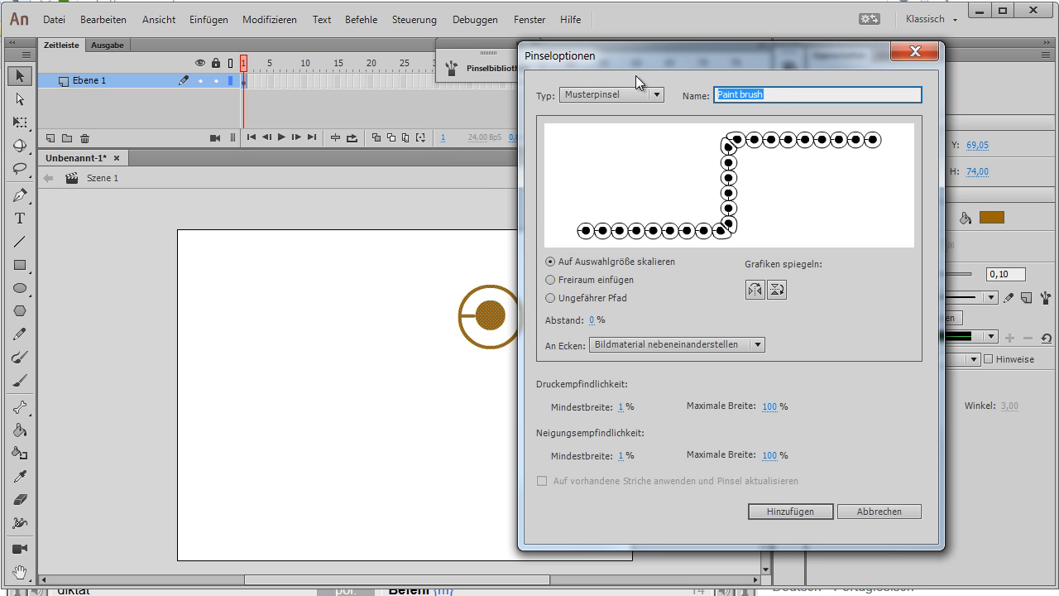
{"action": "type", "text": "blobbrush"}
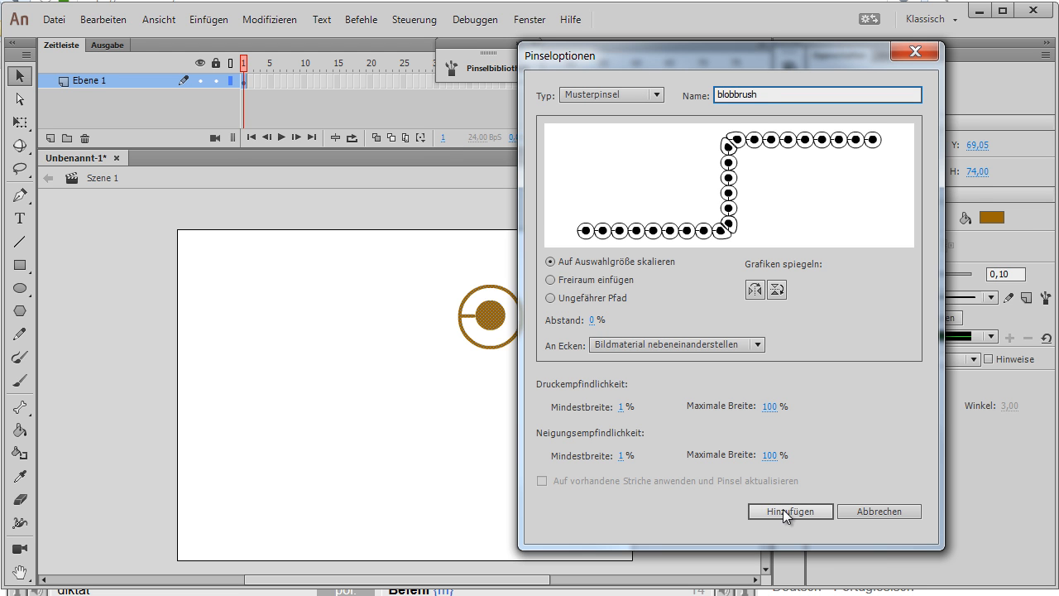
{"action": "left_click", "coordinate": [789, 511]}
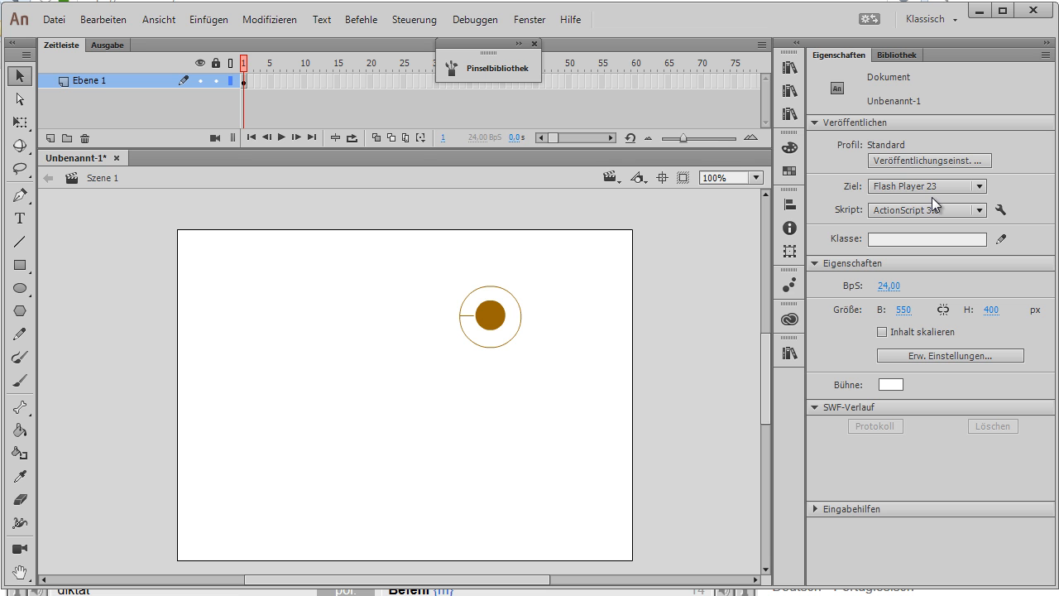
With the Brush tool, mark blobbrush in Pinsel verwalten for the library and close the list.
{"action": "left_click", "coordinate": [20, 356]}
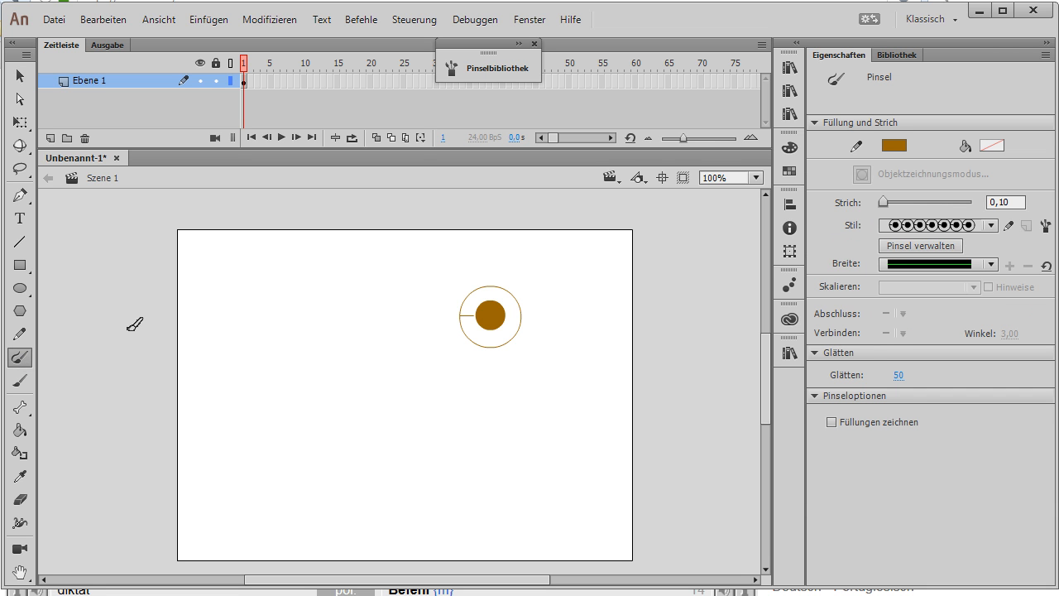
{"action": "mouse_move", "coordinate": [933, 252]}
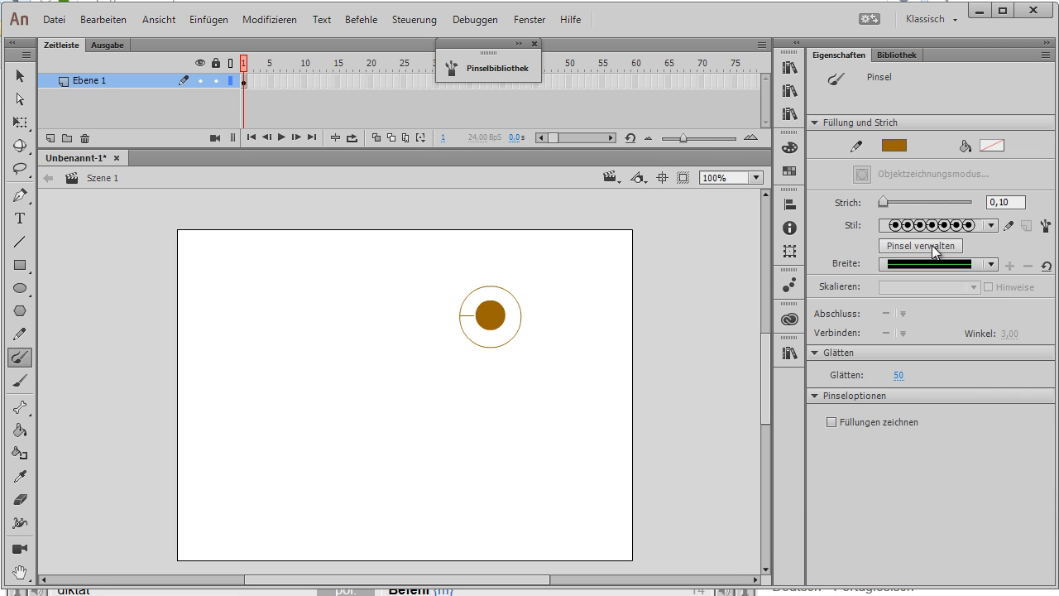
{"action": "left_click", "coordinate": [920, 246]}
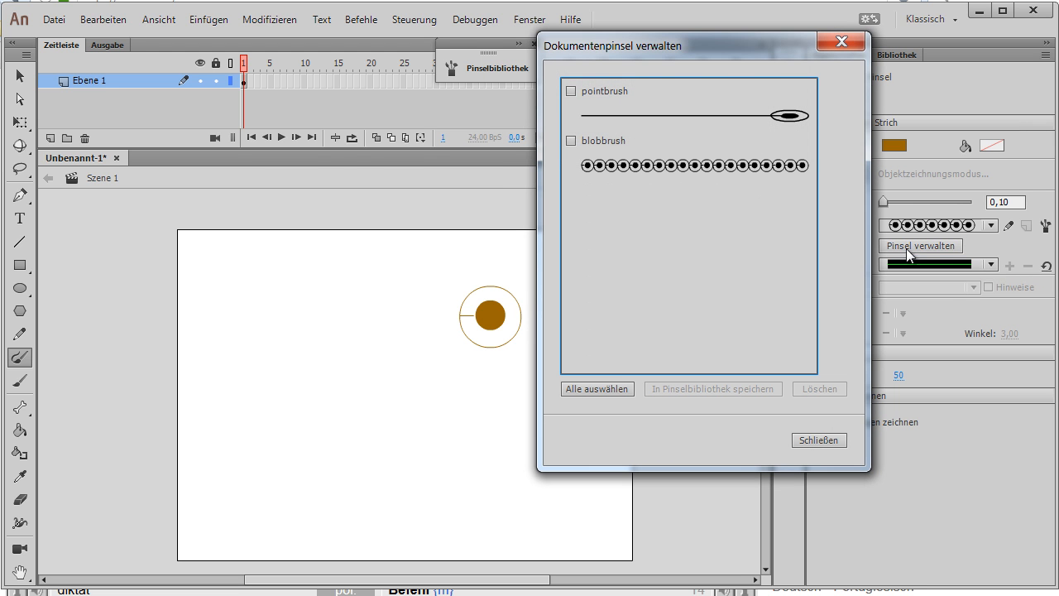
{"action": "left_click", "coordinate": [571, 140]}
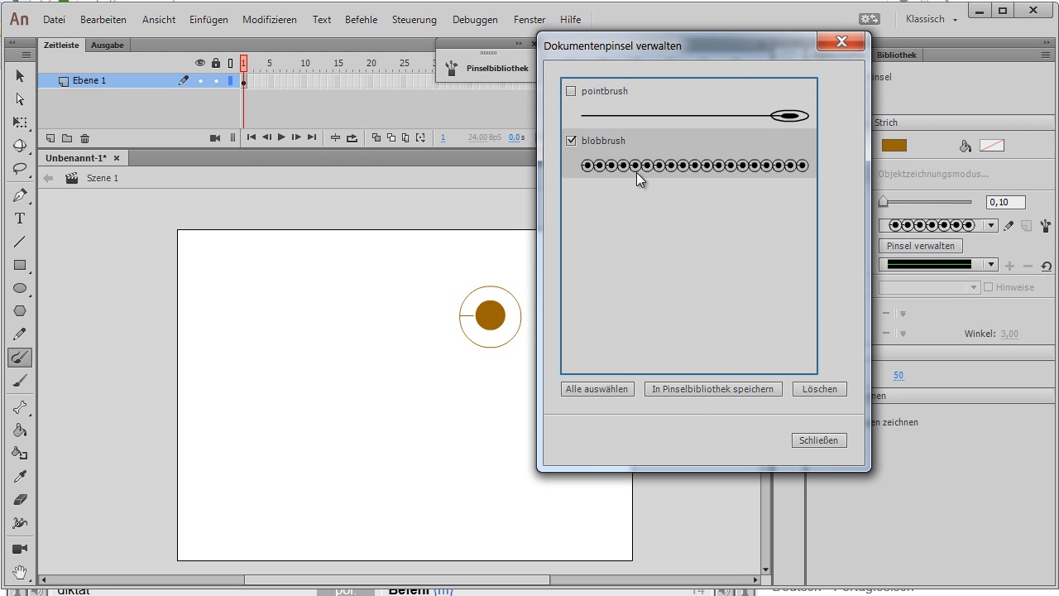
{"action": "mouse_move", "coordinate": [690, 397]}
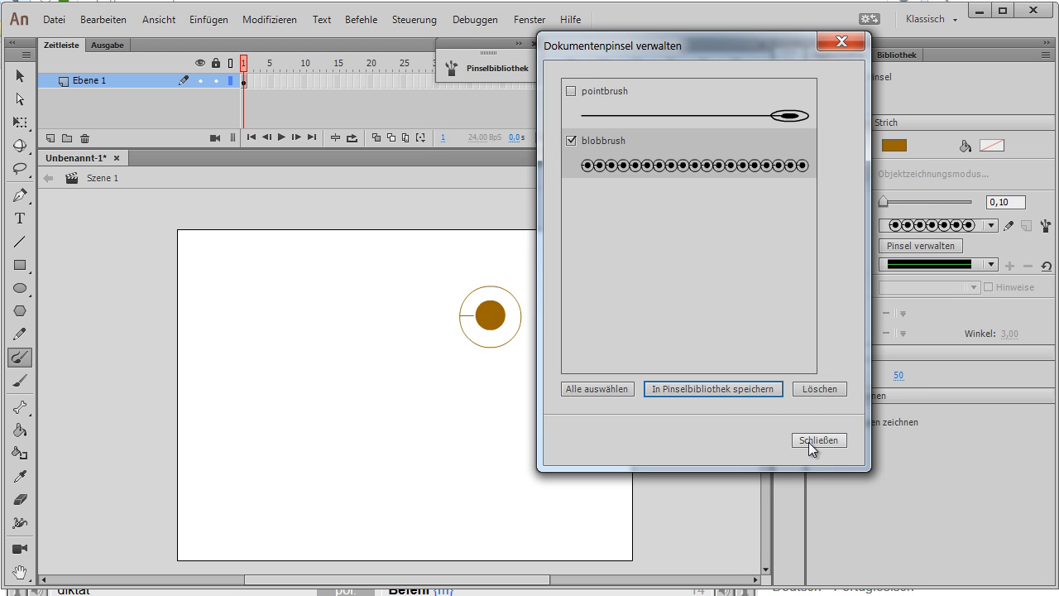
{"action": "left_click", "coordinate": [819, 439]}
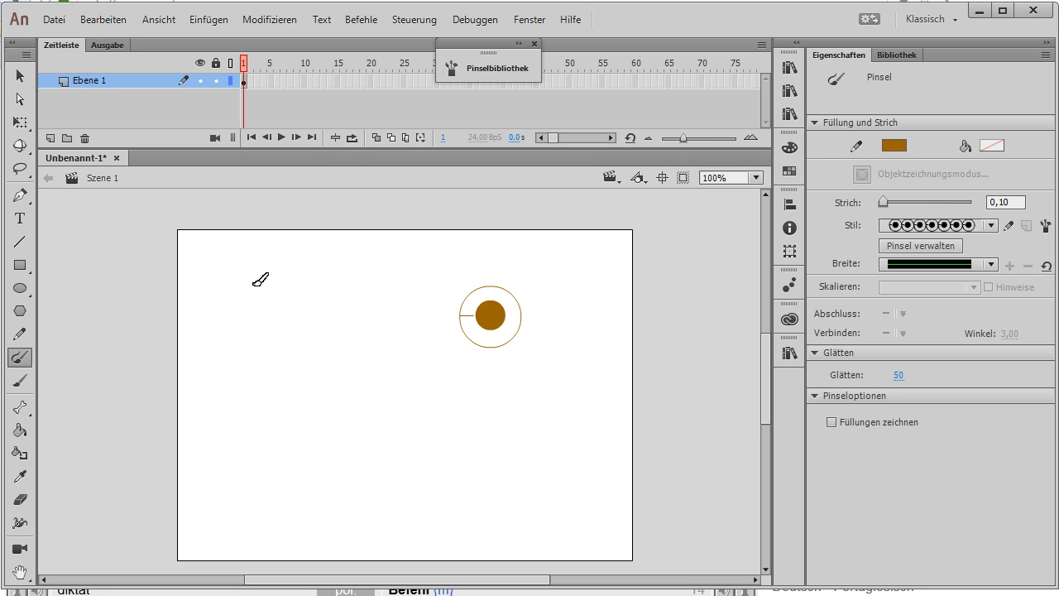
{"action": "mouse_move", "coordinate": [249, 420]}
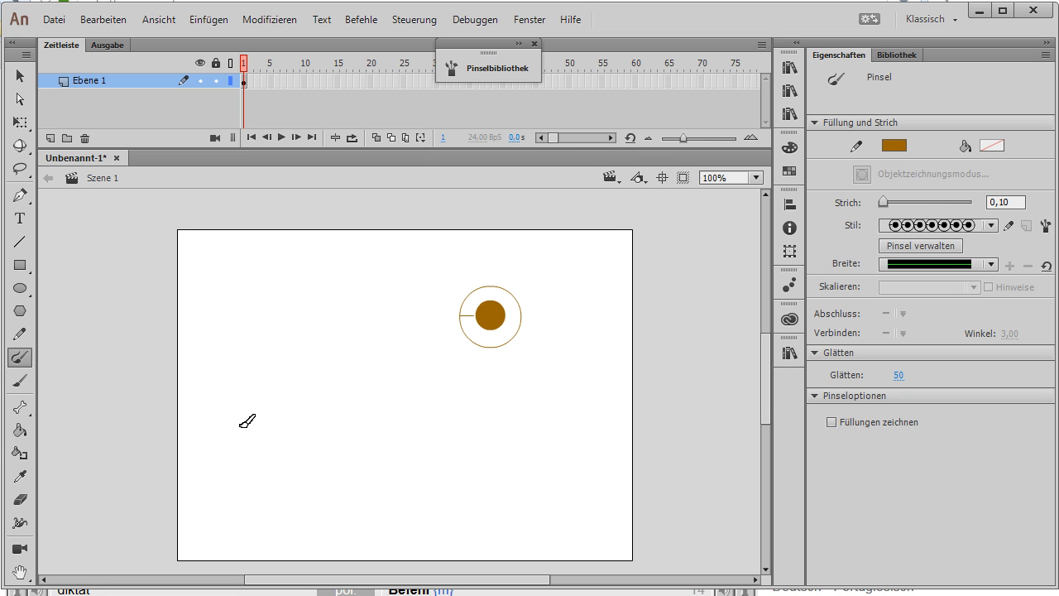